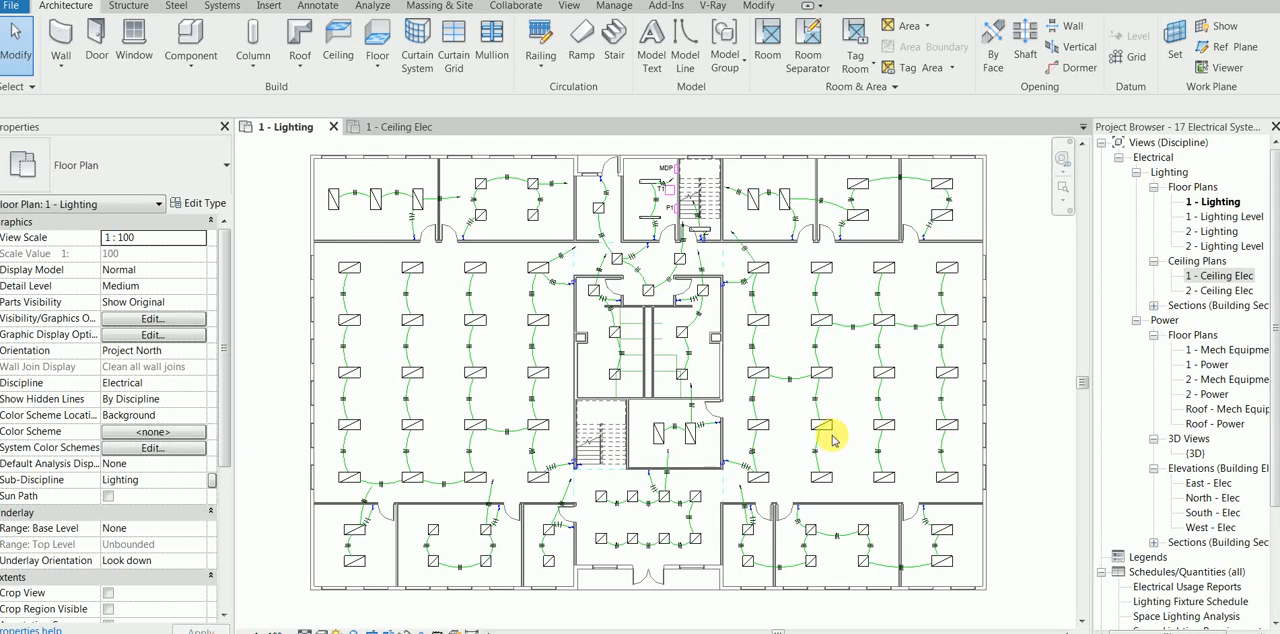
{"action": "mouse_move", "coordinate": [1040, 344]}
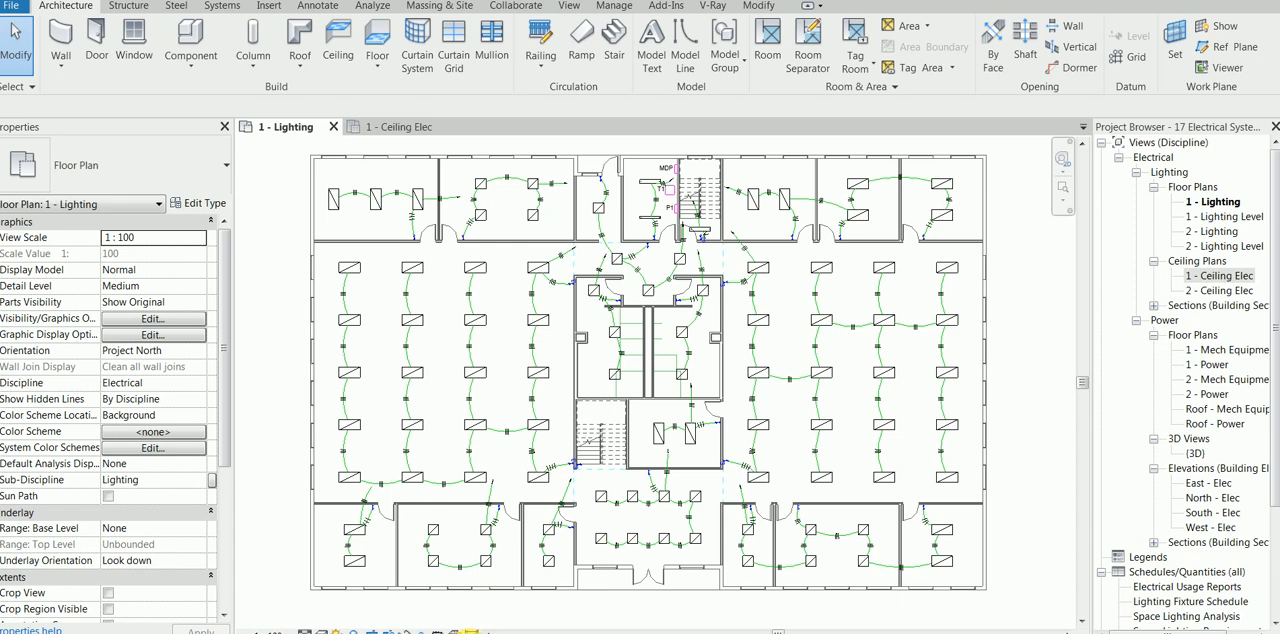
{"action": "mouse_move", "coordinate": [256, 366]}
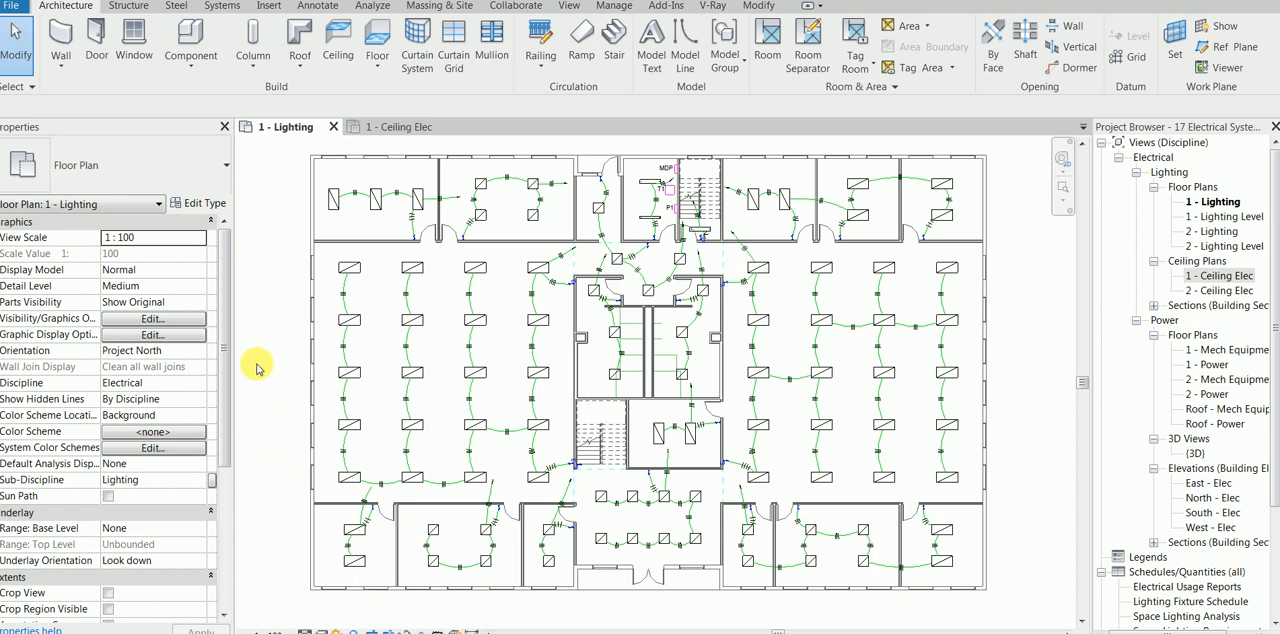
{"action": "mouse_move", "coordinate": [668, 8]}
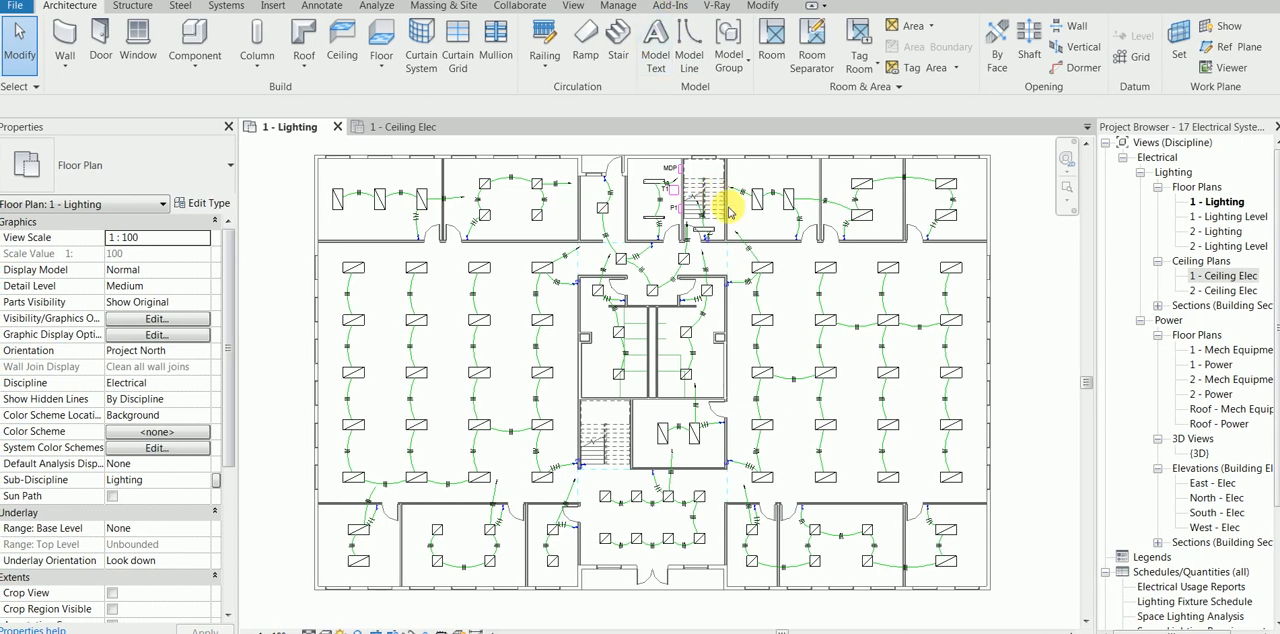
{"action": "mouse_move", "coordinate": [508, 350]}
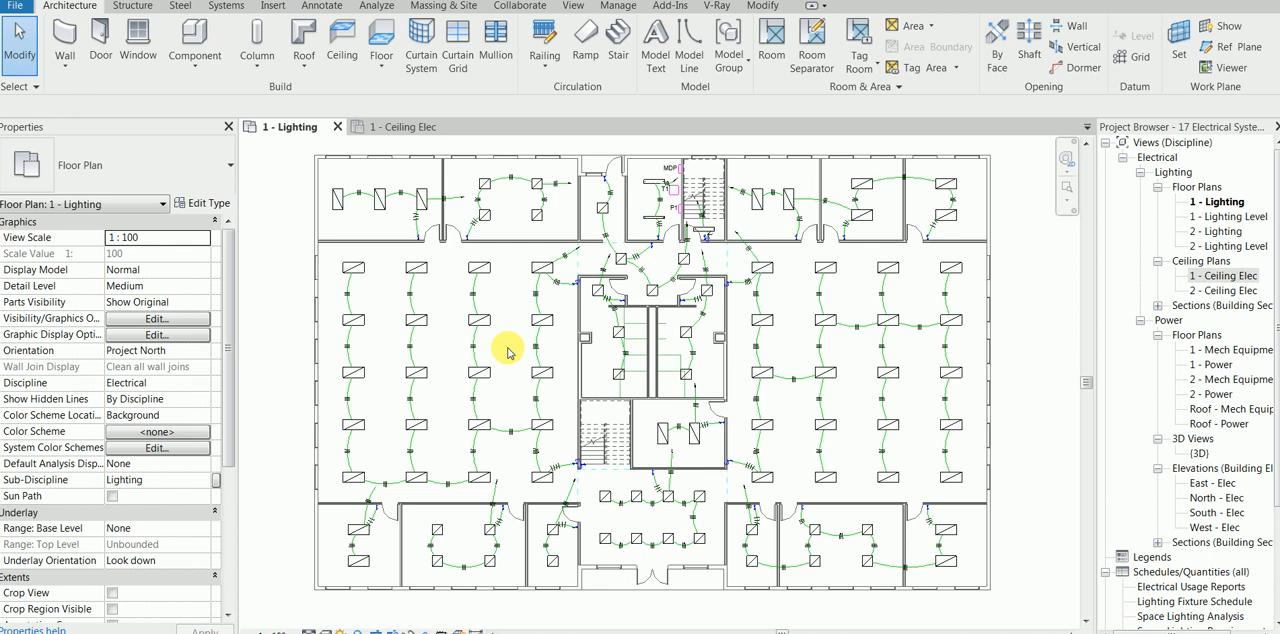
{"action": "mouse_move", "coordinate": [604, 392]}
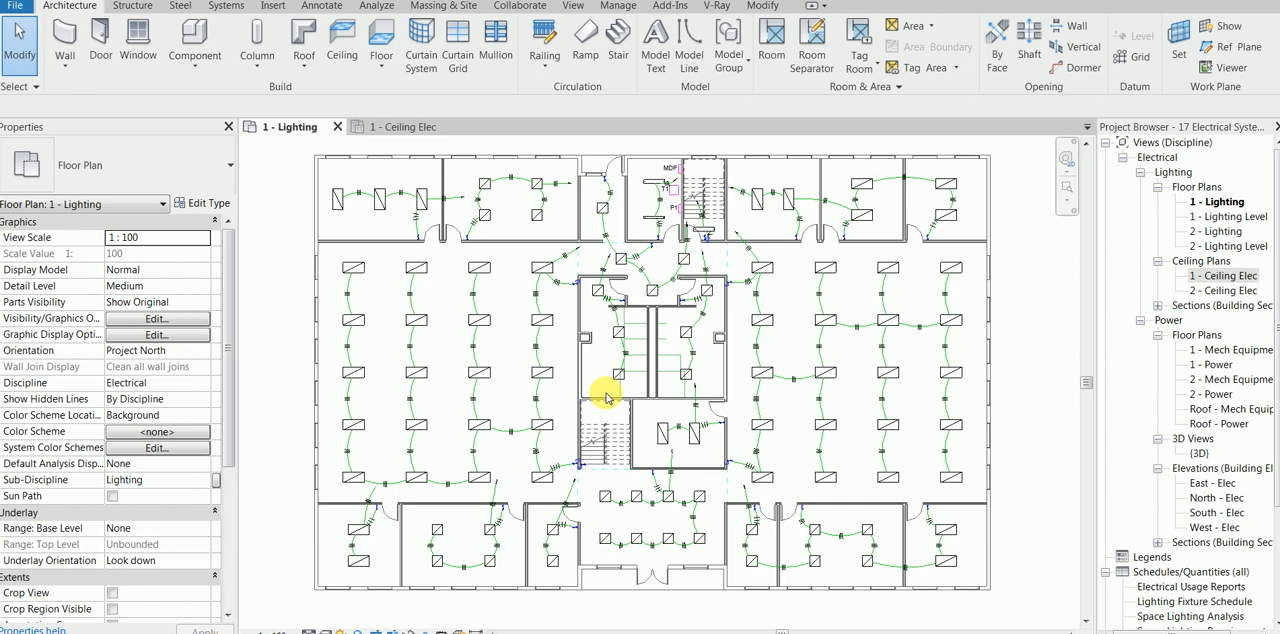
{"action": "mouse_move", "coordinate": [1024, 304]}
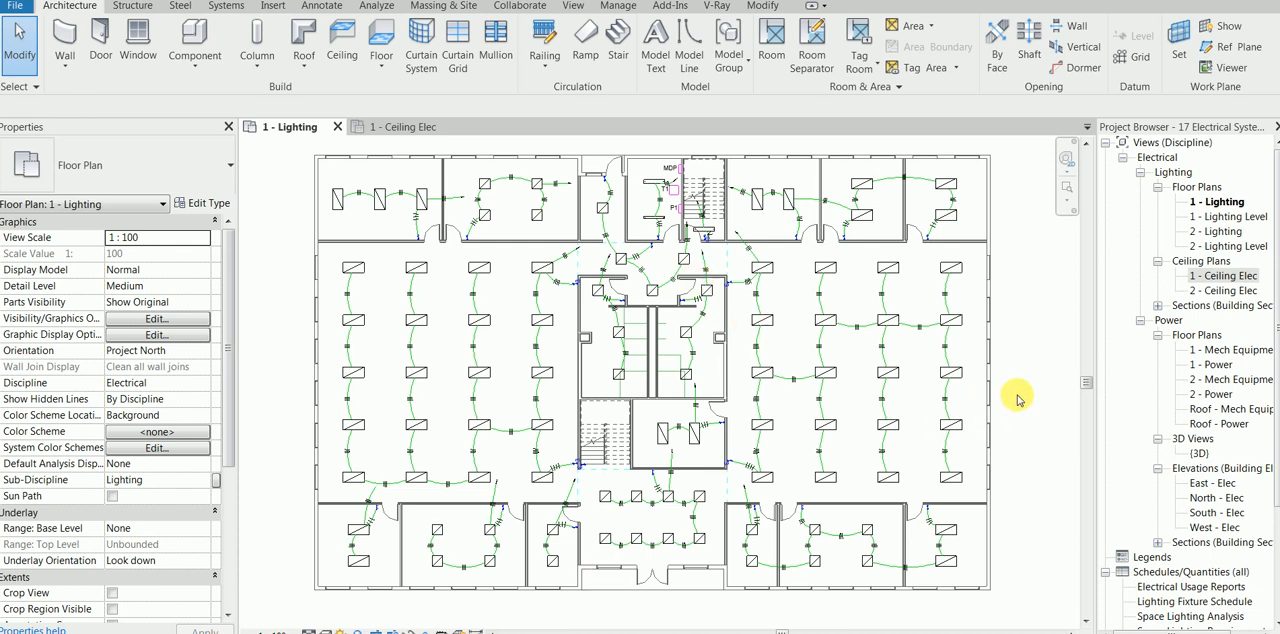
- Select a ceiling light fixture beside the stairs to inspect it
{"action": "left_click", "coordinate": [1228, 276]}
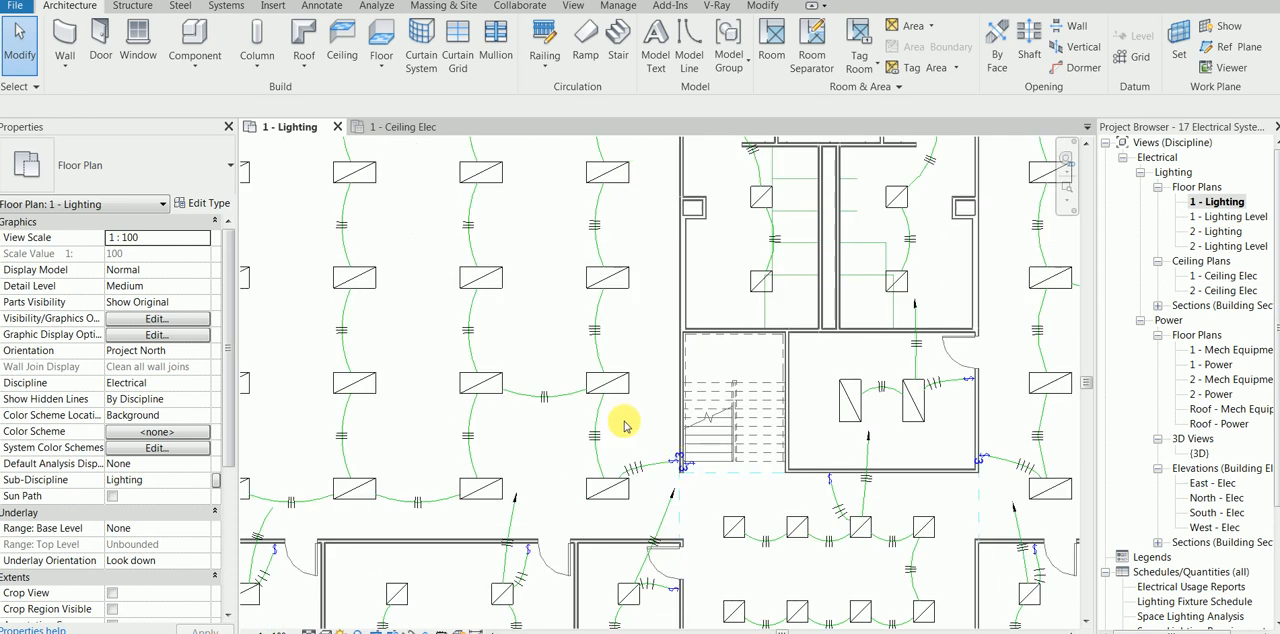
{"action": "left_click", "coordinate": [608, 380]}
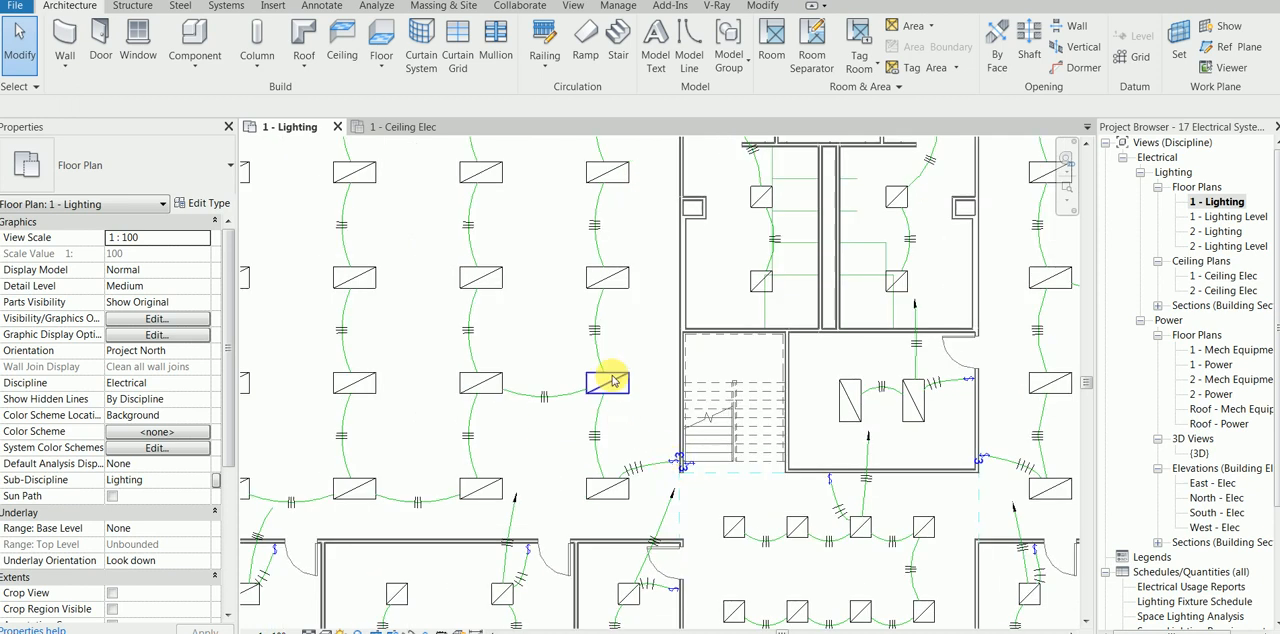
{"action": "left_click", "coordinate": [608, 380]}
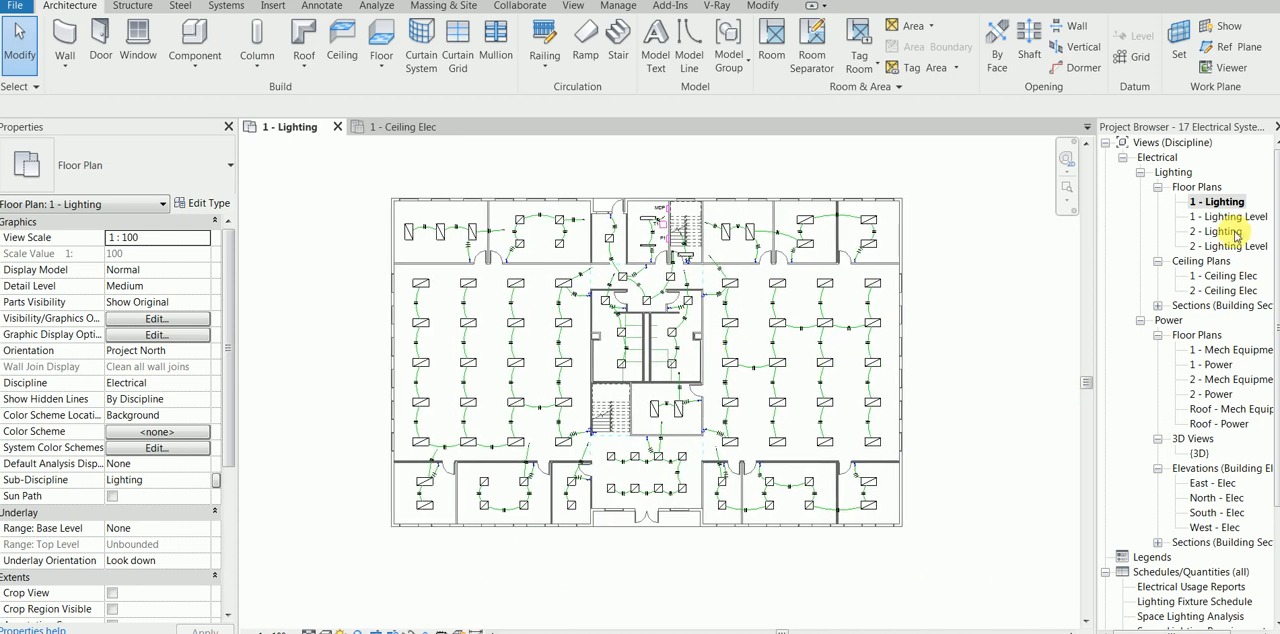
- Bring up the 1 - Ceiling Elec ceiling plan and the 3D electrical view
{"action": "double_click", "coordinate": [1222, 276]}
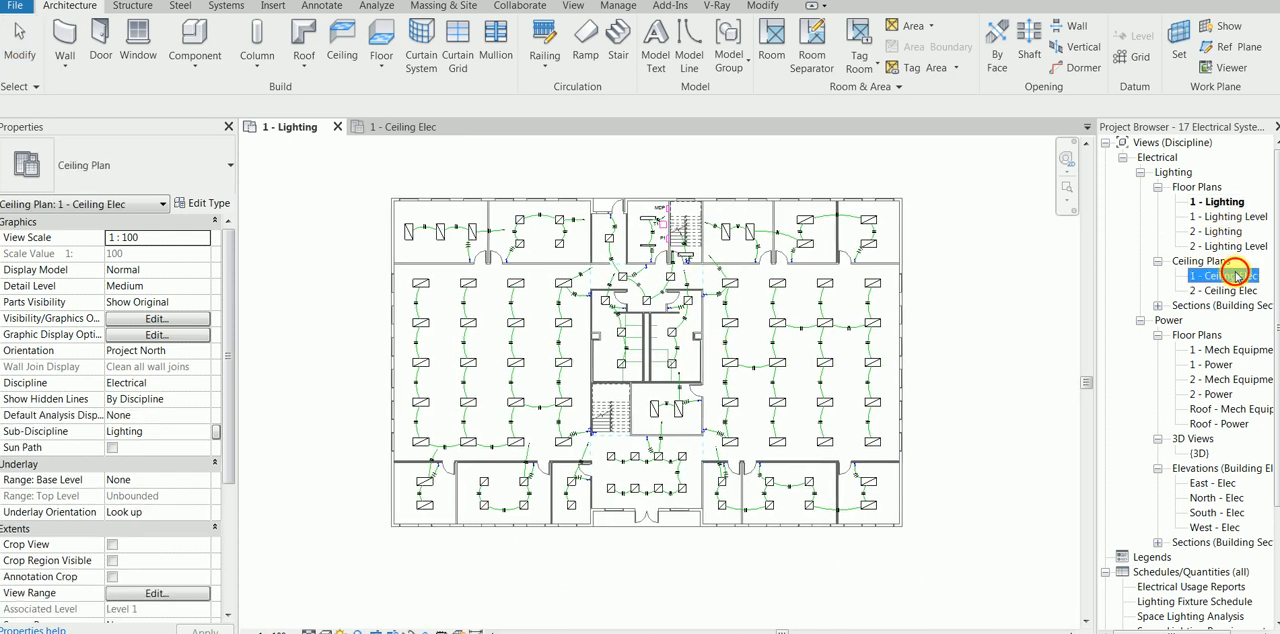
{"action": "double_click", "coordinate": [1220, 276]}
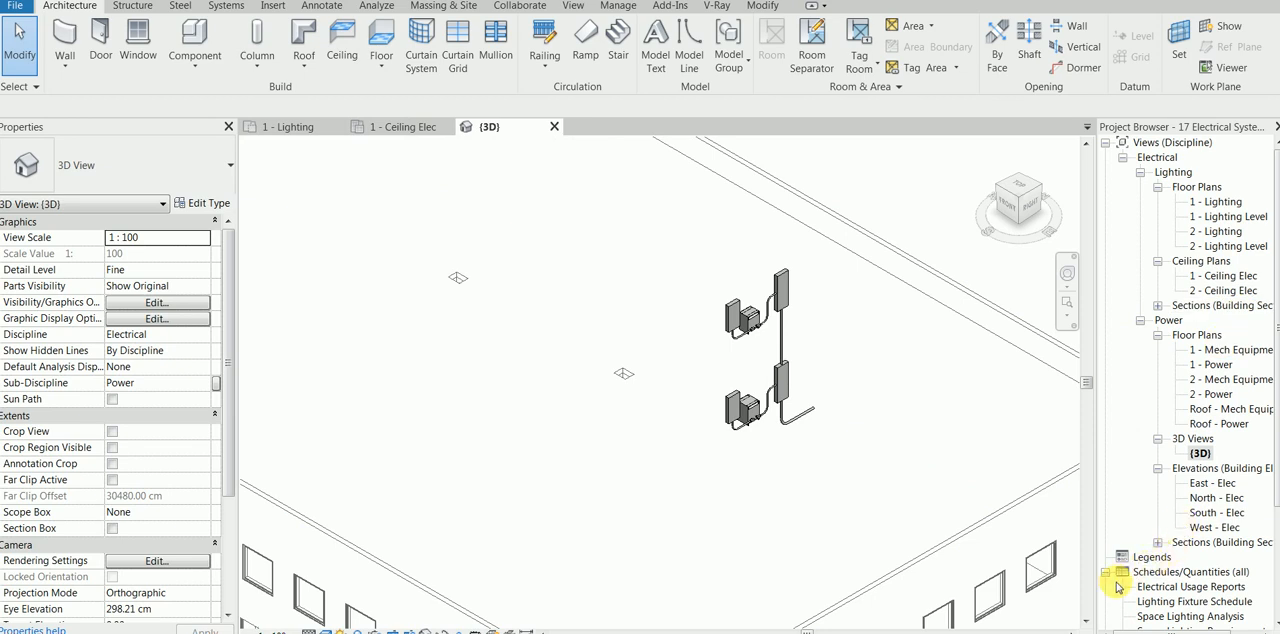
- Review Electrical Usage Reports and Lighting Fixture Schedule, ending on Space Lighting Requirements
{"action": "double_click", "coordinate": [1192, 588]}
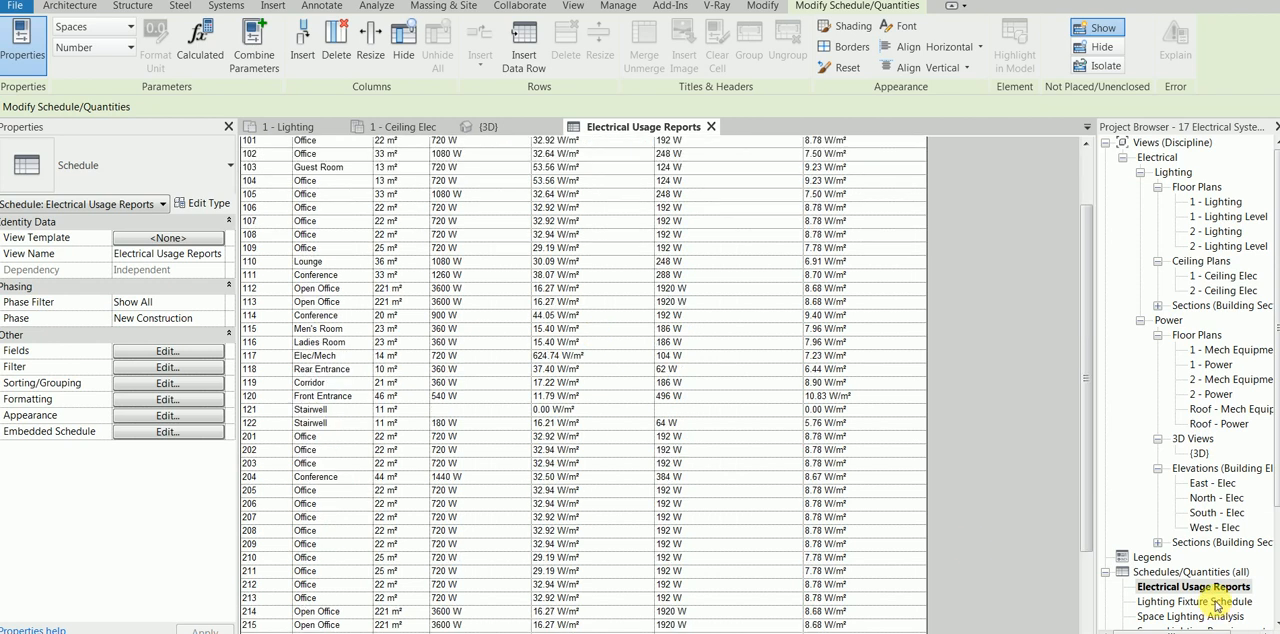
{"action": "left_click", "coordinate": [1196, 600]}
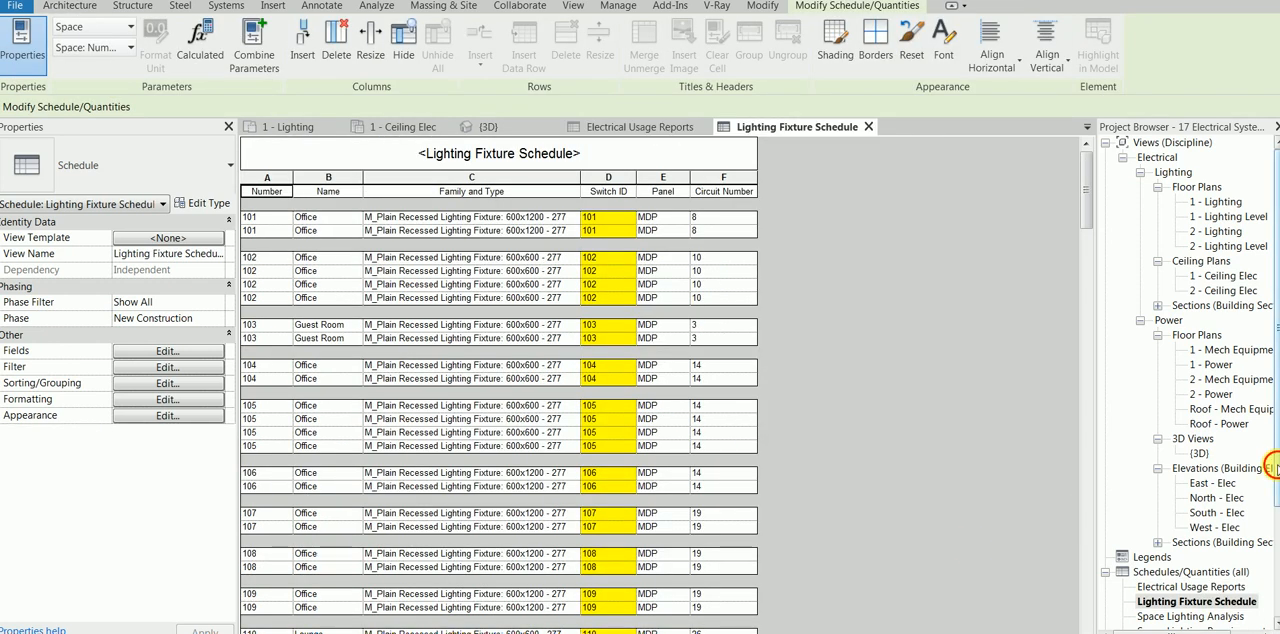
{"action": "left_click", "coordinate": [68, 6]}
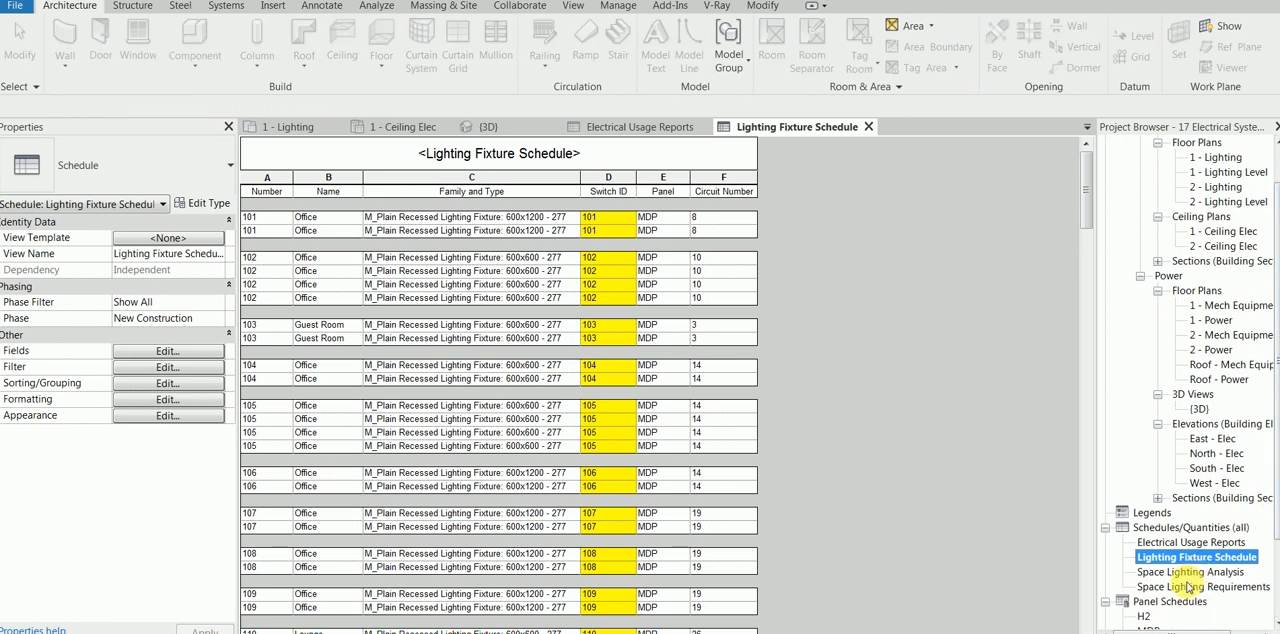
{"action": "left_click", "coordinate": [1192, 588]}
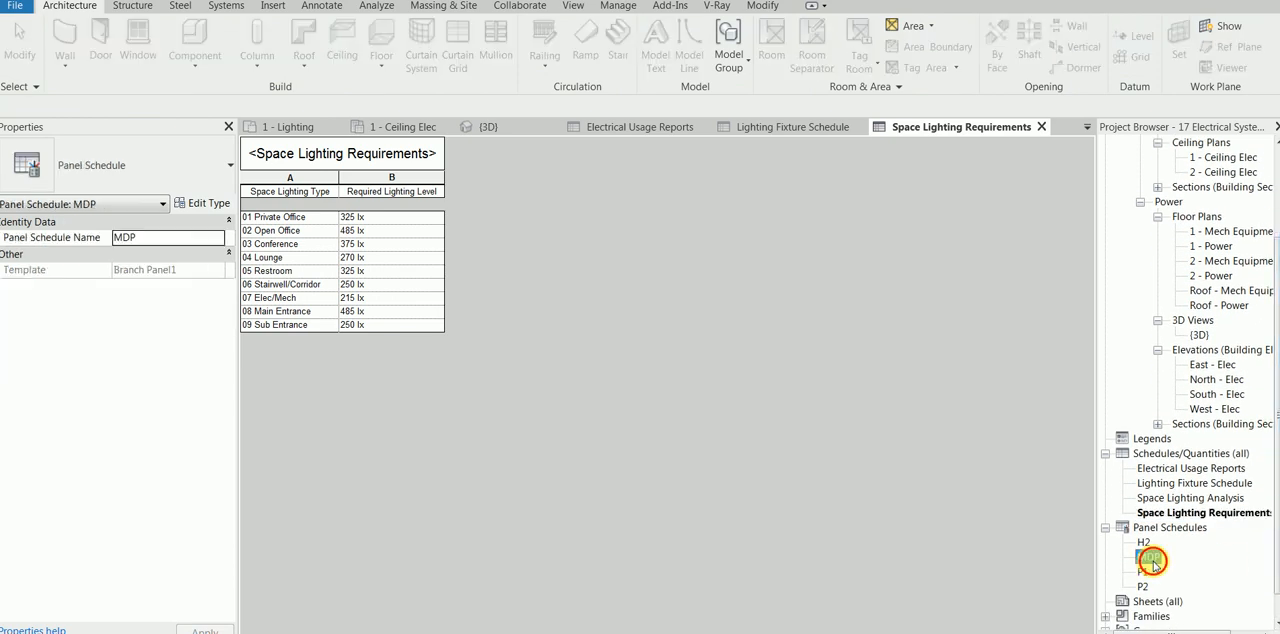
- Review the MDP branch panel schedule's circuits and loads
{"action": "double_click", "coordinate": [1152, 558]}
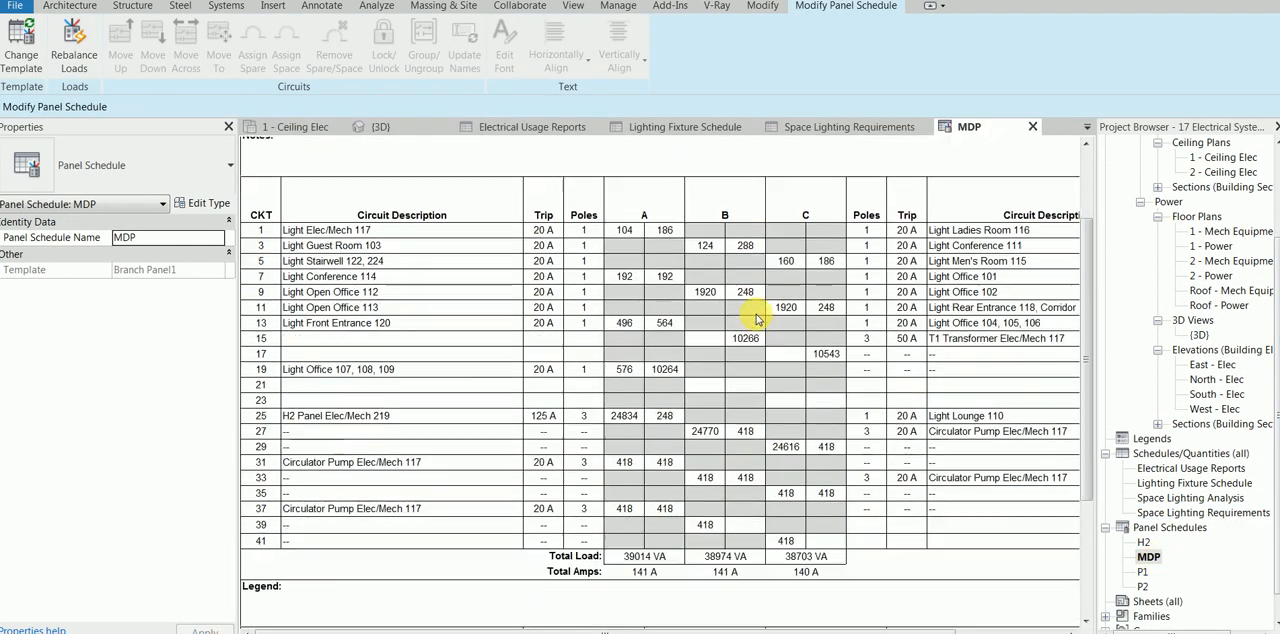
{"action": "scroll", "scroll_direction": "down", "scroll_amount": 3}
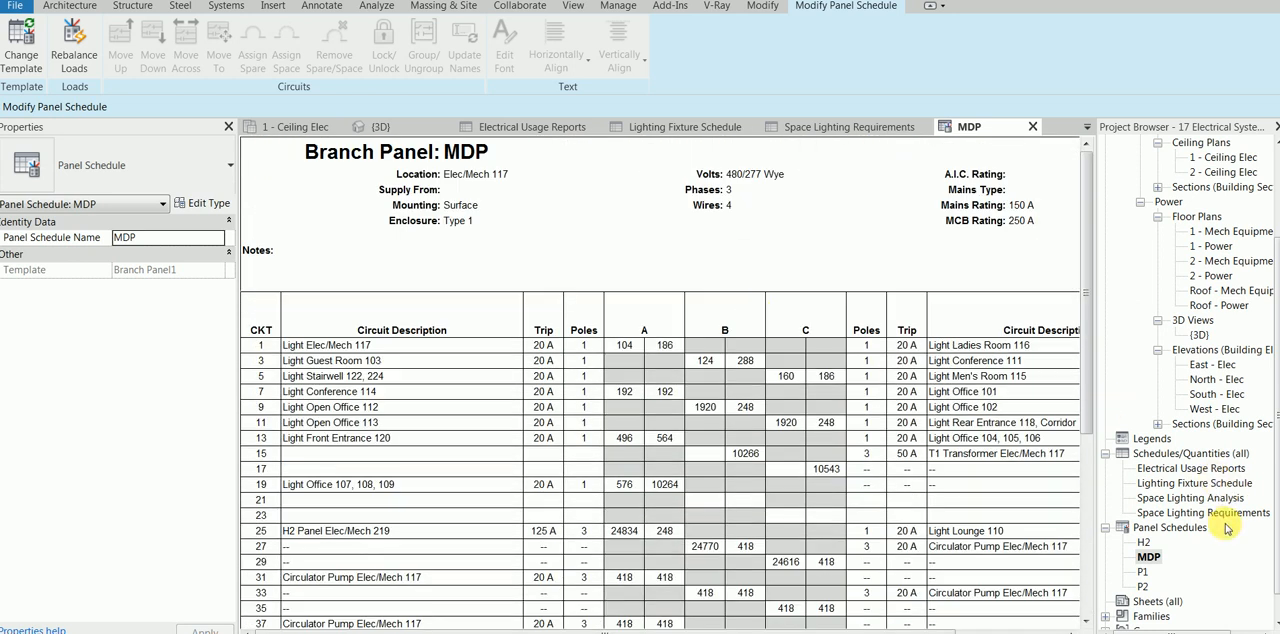
- Review the P1 branch panel schedule, scrolling through its loads
{"action": "left_click", "coordinate": [1144, 572]}
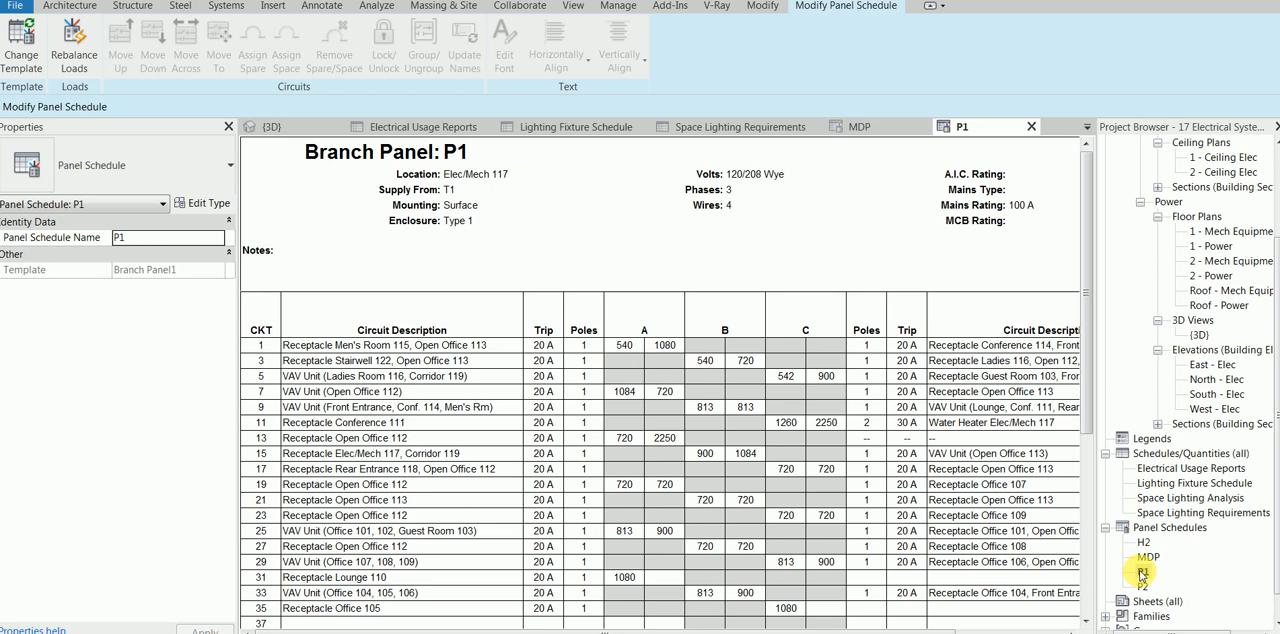
{"action": "scroll", "scroll_direction": "down", "scroll_amount": 3}
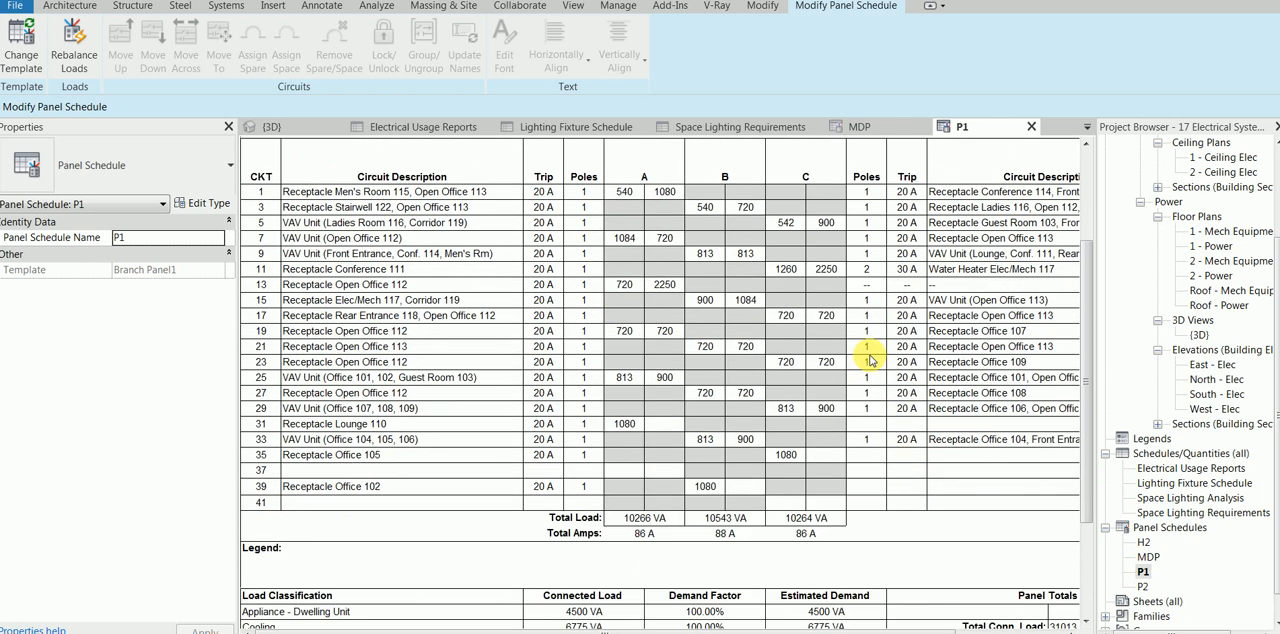
{"action": "scroll", "scroll_direction": "down", "scroll_amount": 3}
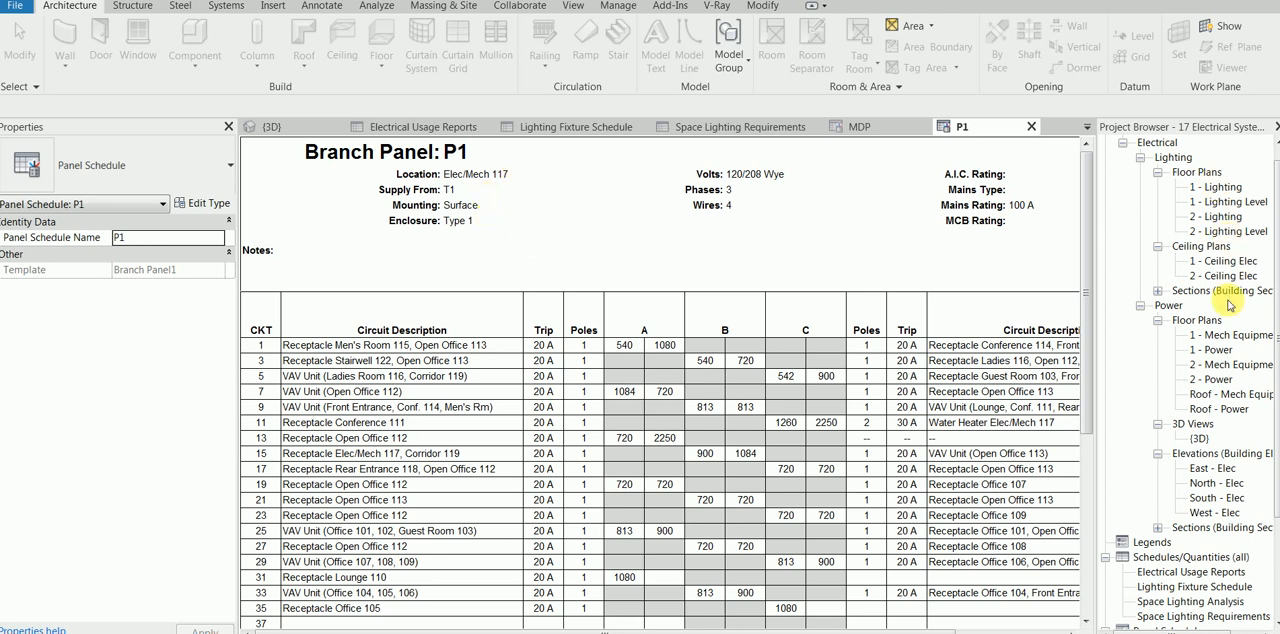
{"action": "mouse_move", "coordinate": [1220, 188]}
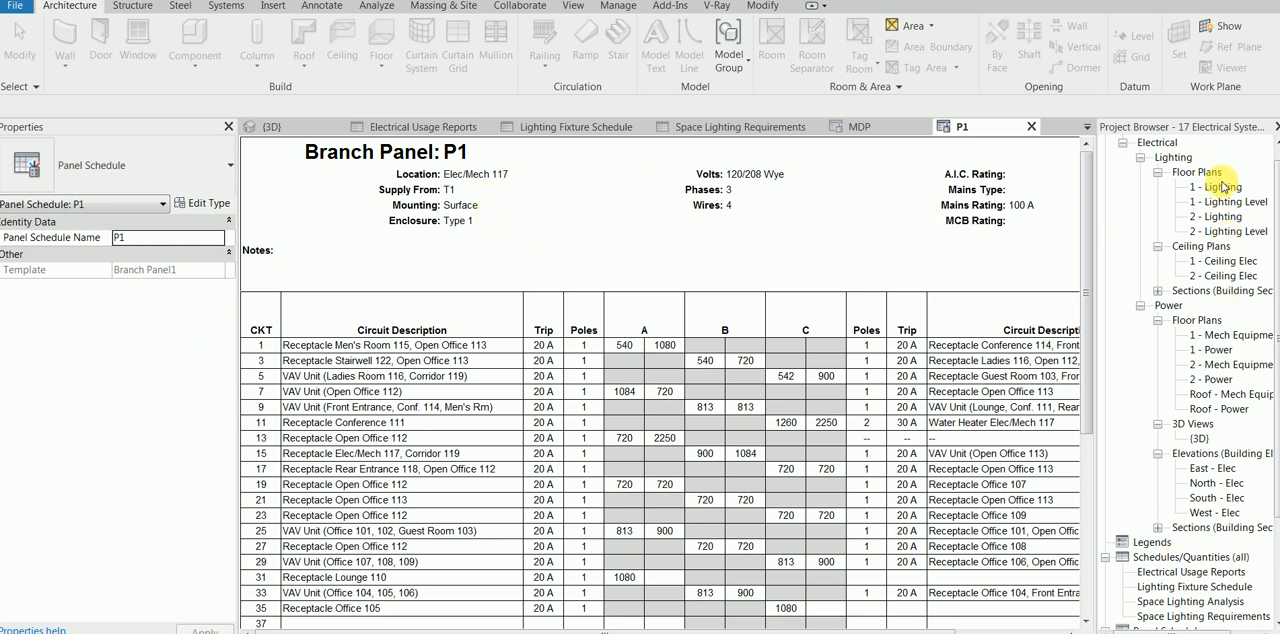
- Return to the 1 - Lighting floor plan, then switch to the 1 - Ceiling Elec ceiling plan
{"action": "left_click", "coordinate": [272, 126]}
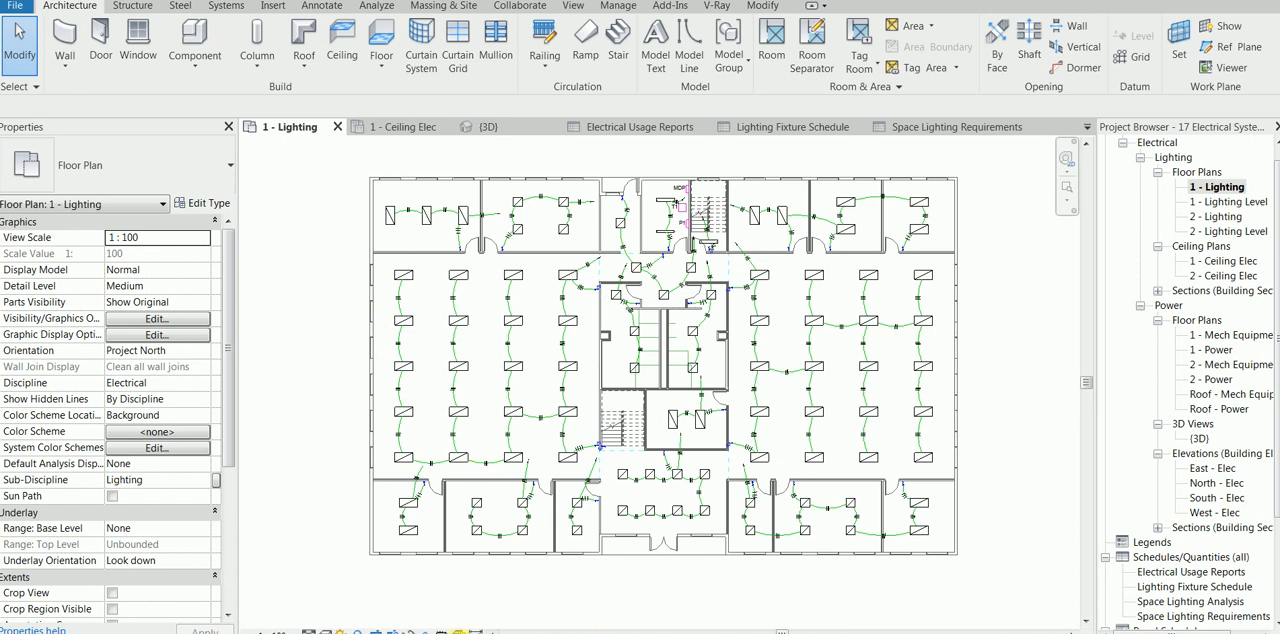
{"action": "mouse_move", "coordinate": [552, 586]}
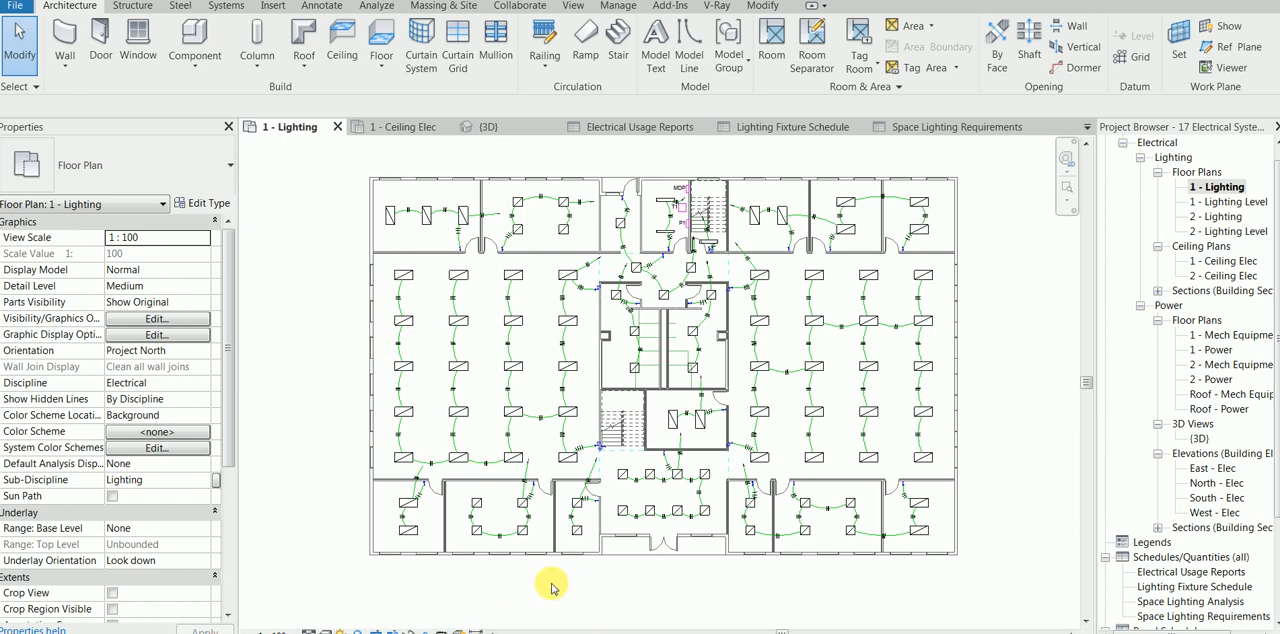
{"action": "mouse_move", "coordinate": [508, 430]}
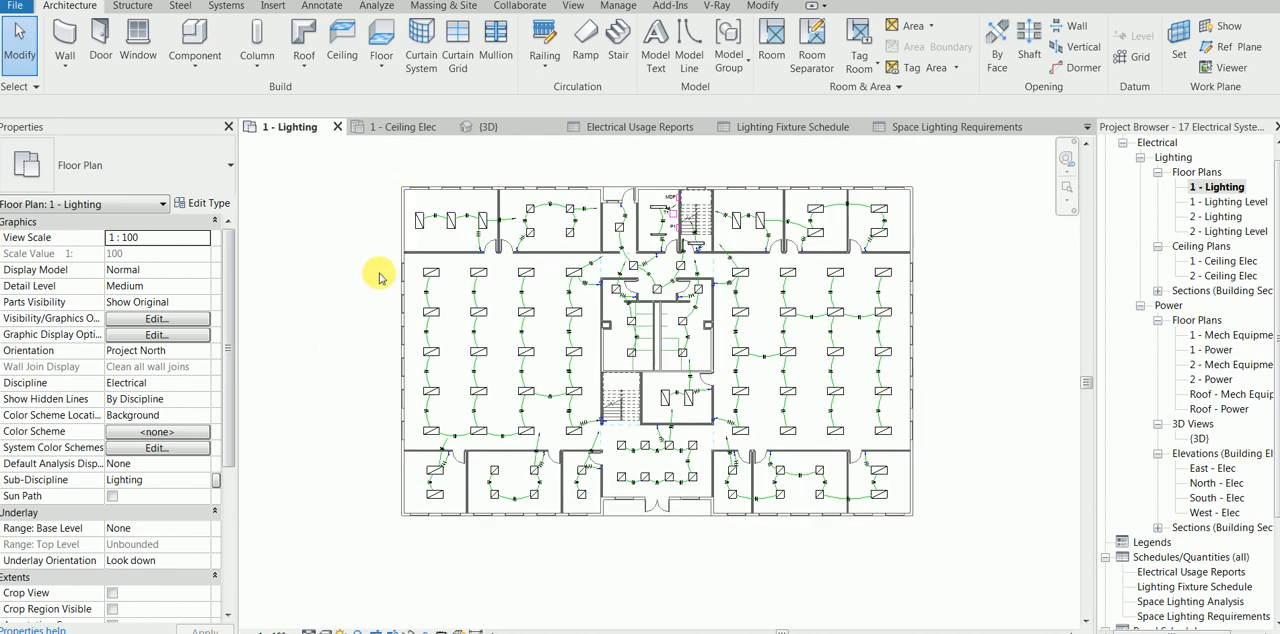
{"action": "mouse_move", "coordinate": [644, 184]}
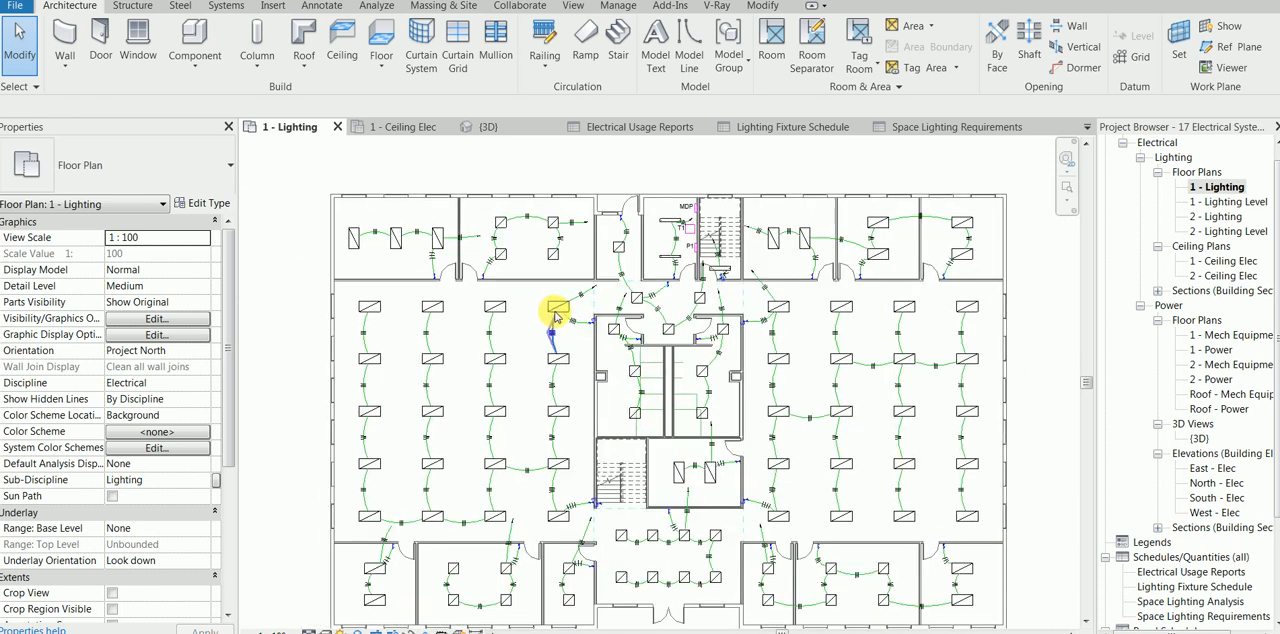
{"action": "double_click", "coordinate": [1224, 260]}
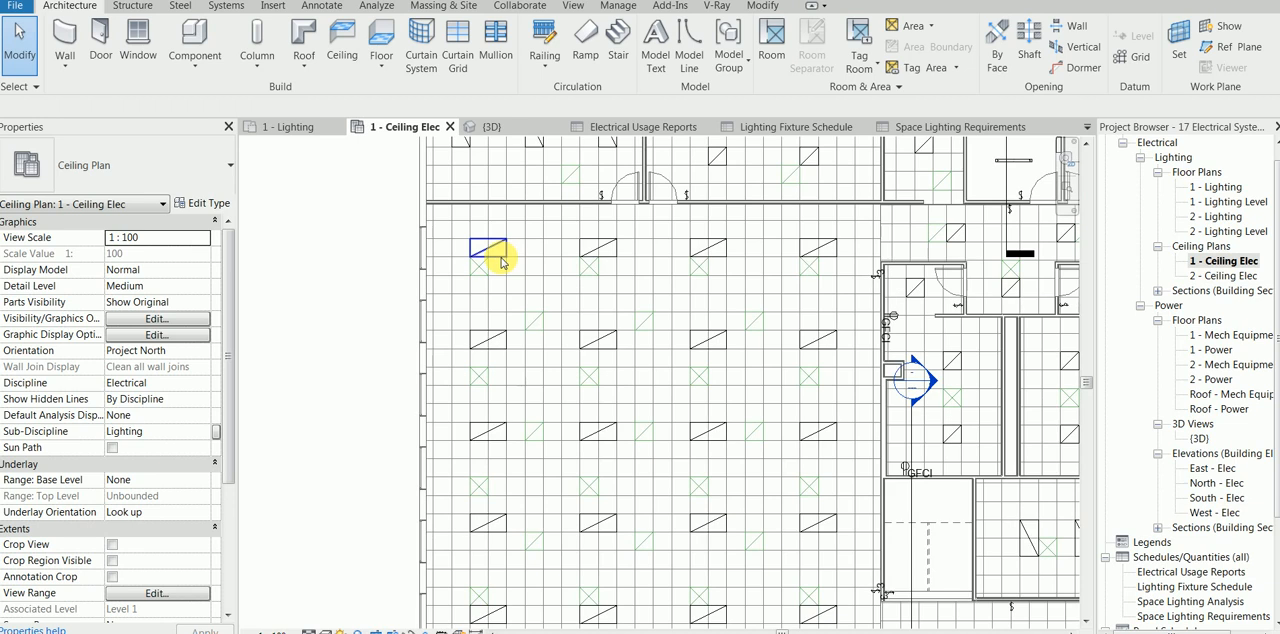
- Select a recessed lighting fixture on panel MDP to check its electrical properties
{"action": "left_click", "coordinate": [490, 248]}
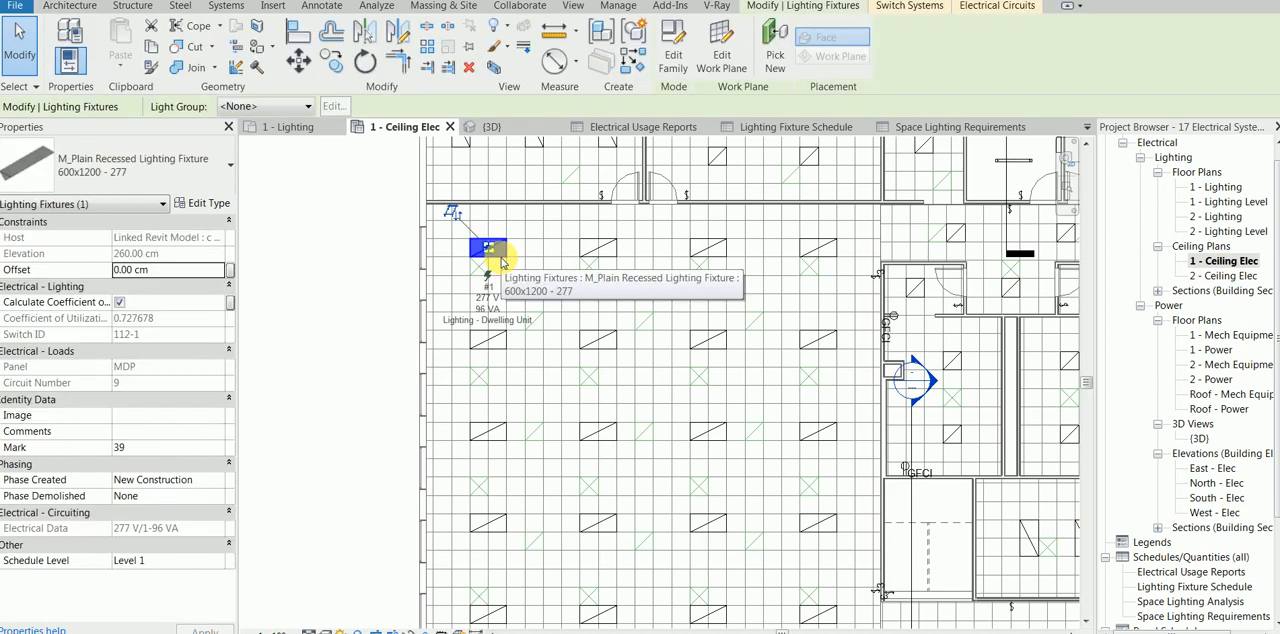
{"action": "mouse_move", "coordinate": [896, 320]}
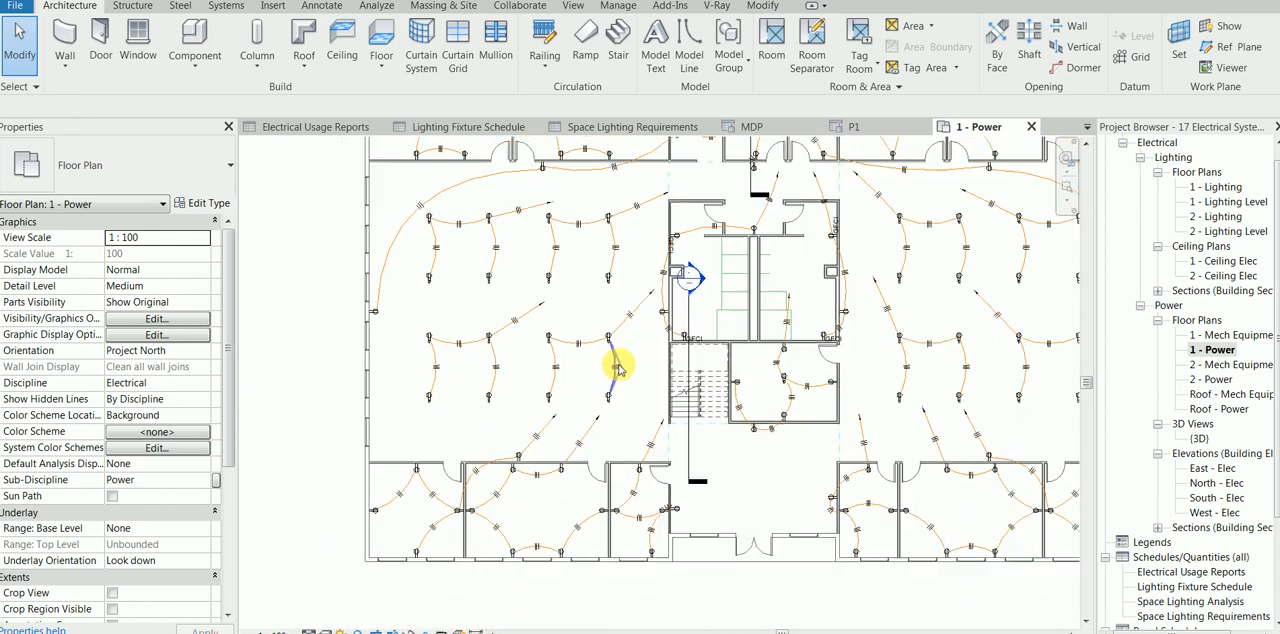
- Switch from the 1 - Power plan to the 1 - Mech Equipment power floor plan
{"action": "scroll", "scroll_direction": "down", "scroll_amount": 3}
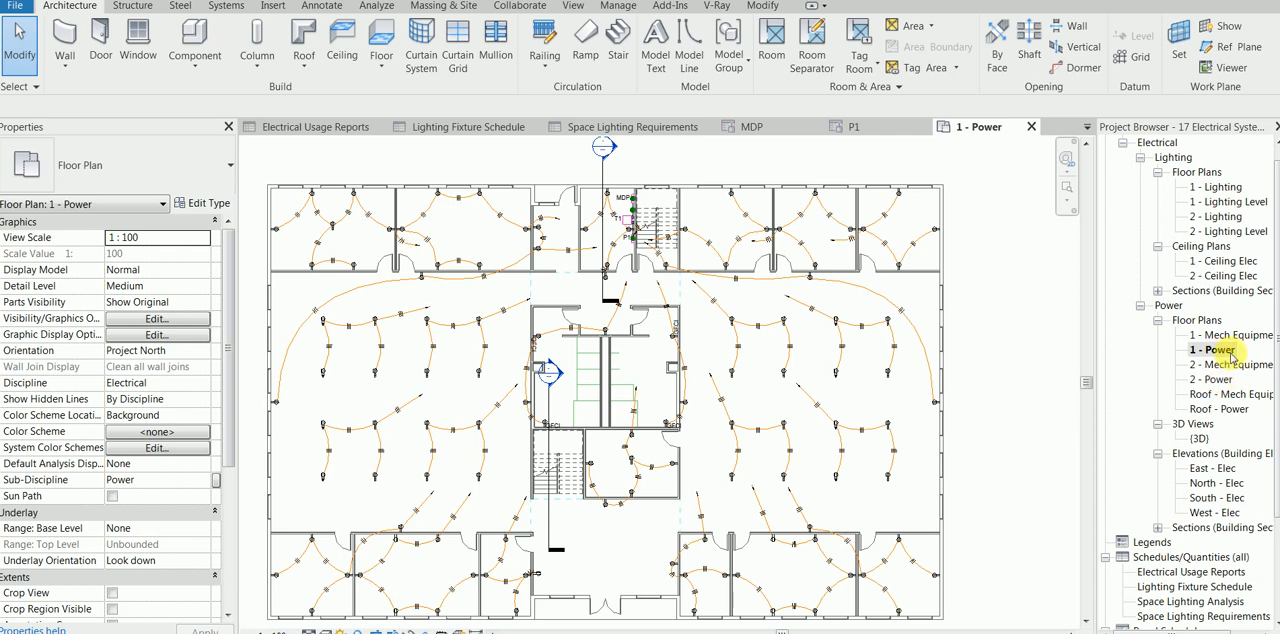
{"action": "double_click", "coordinate": [1232, 334]}
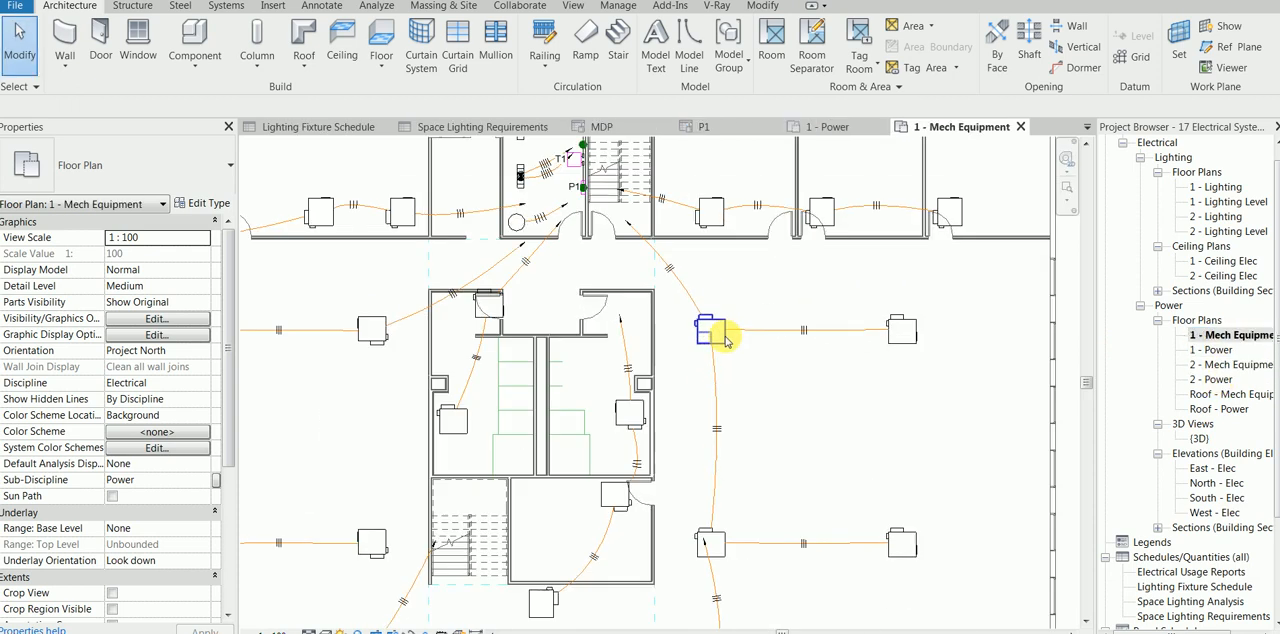
- Display building Section 2 with the electrical panels in shaded graphics
{"action": "left_click", "coordinate": [710, 330]}
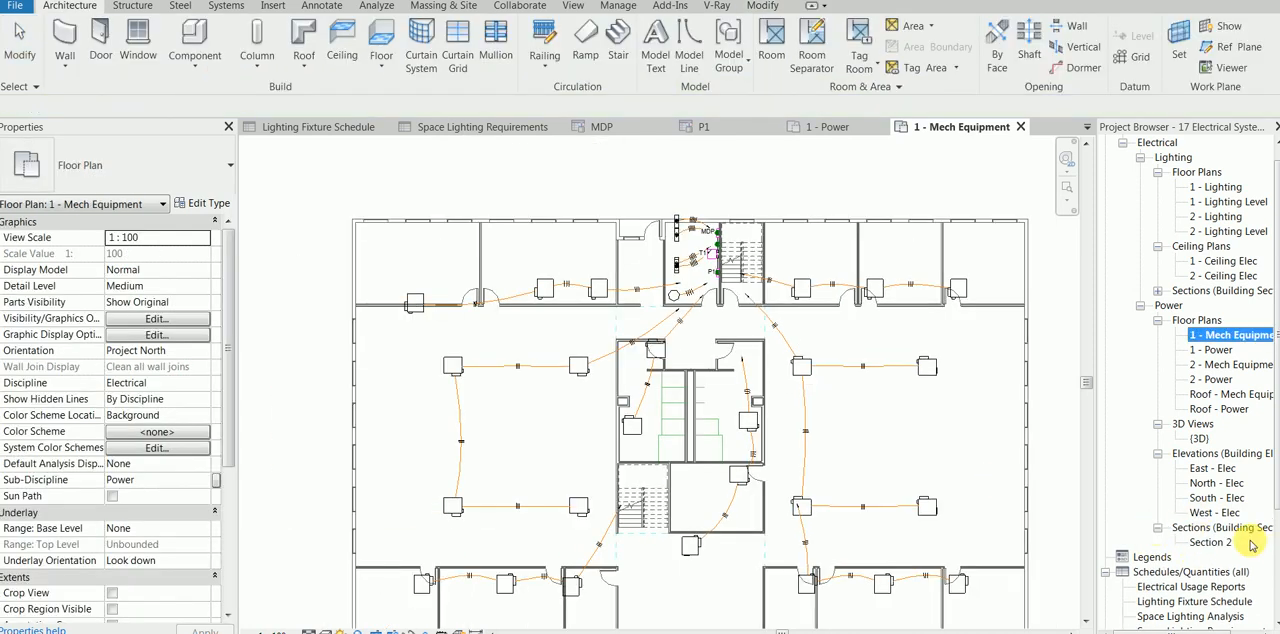
{"action": "double_click", "coordinate": [1212, 540]}
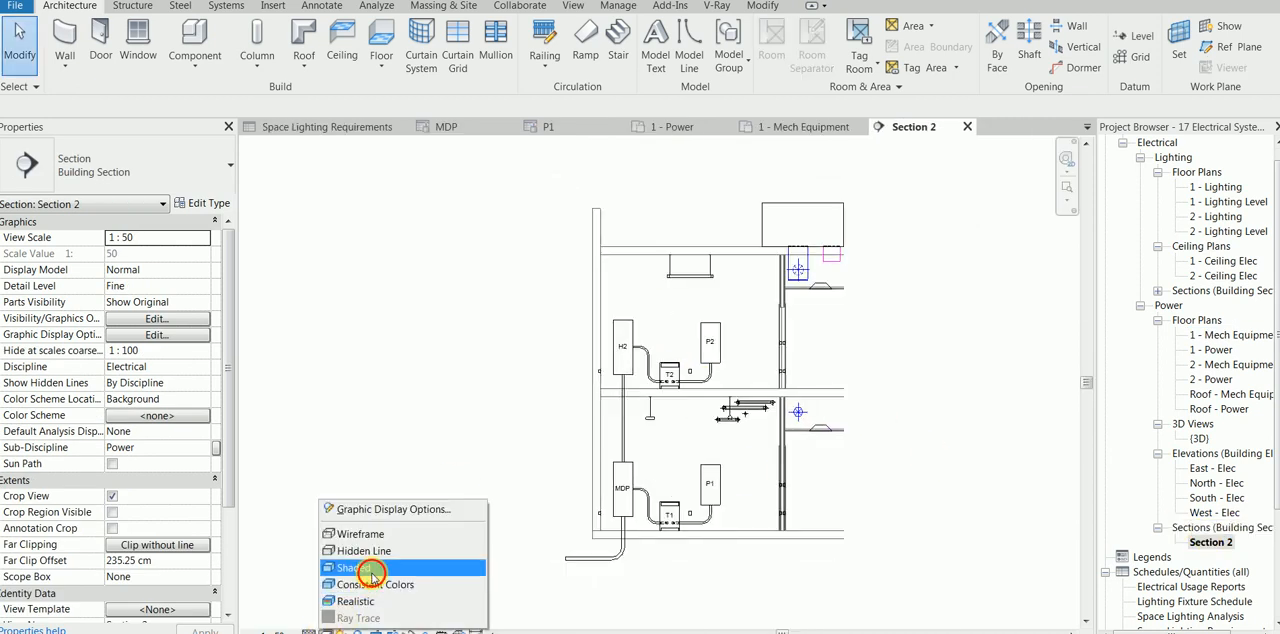
{"action": "left_click", "coordinate": [352, 568]}
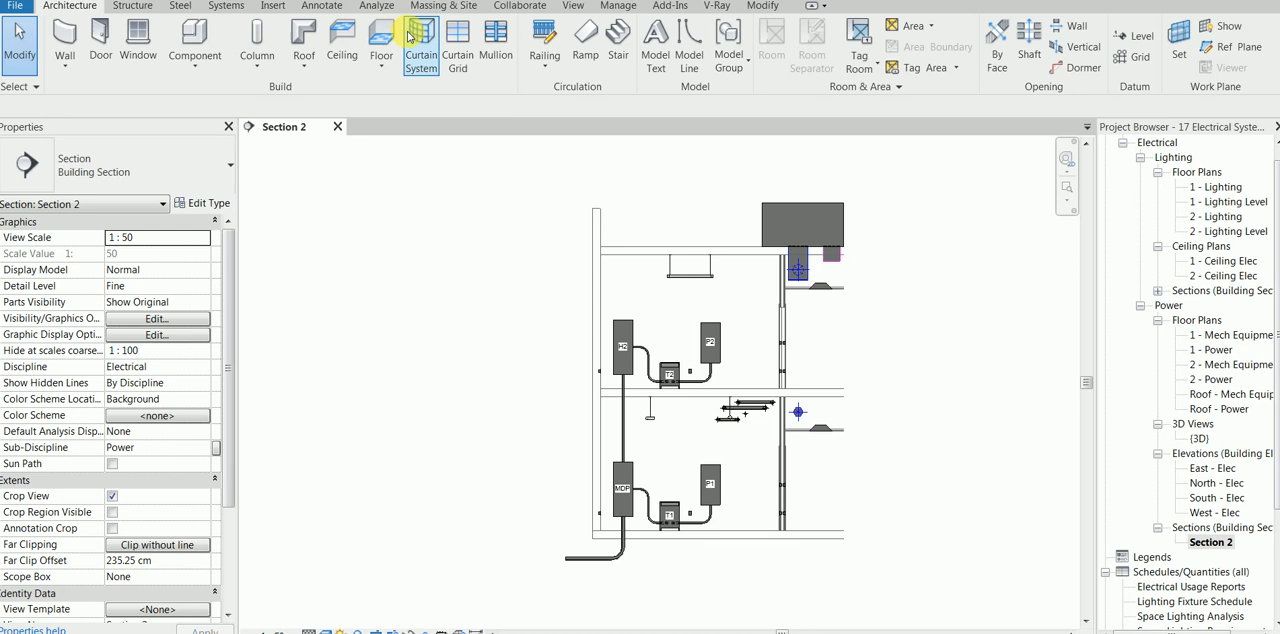
{"action": "mouse_move", "coordinate": [420, 44]}
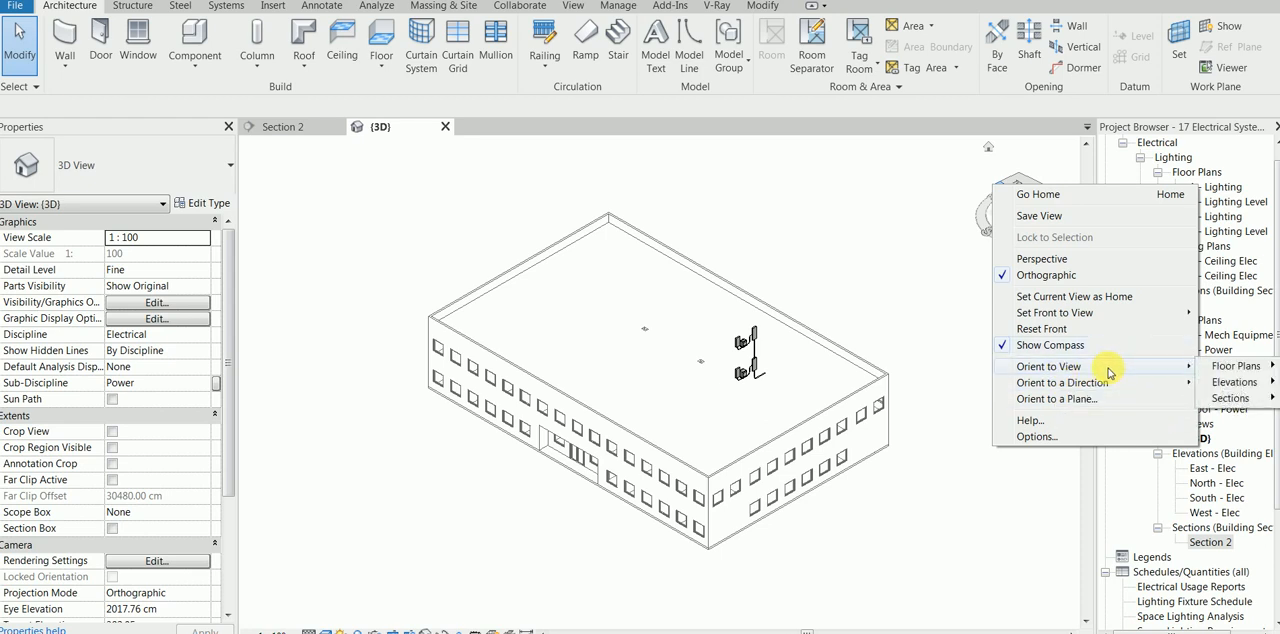
{"action": "mouse_move", "coordinate": [1062, 382]}
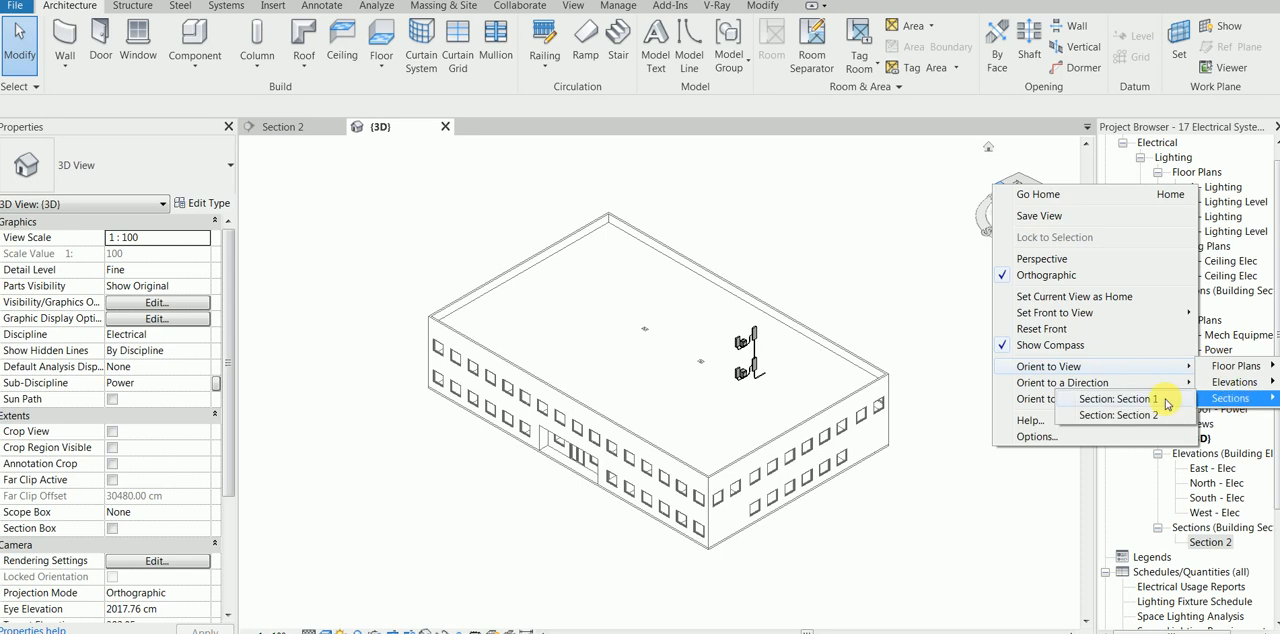
- Orient the 3D view to Section 1 for a cut-away slice of the building
{"action": "left_click", "coordinate": [1120, 400]}
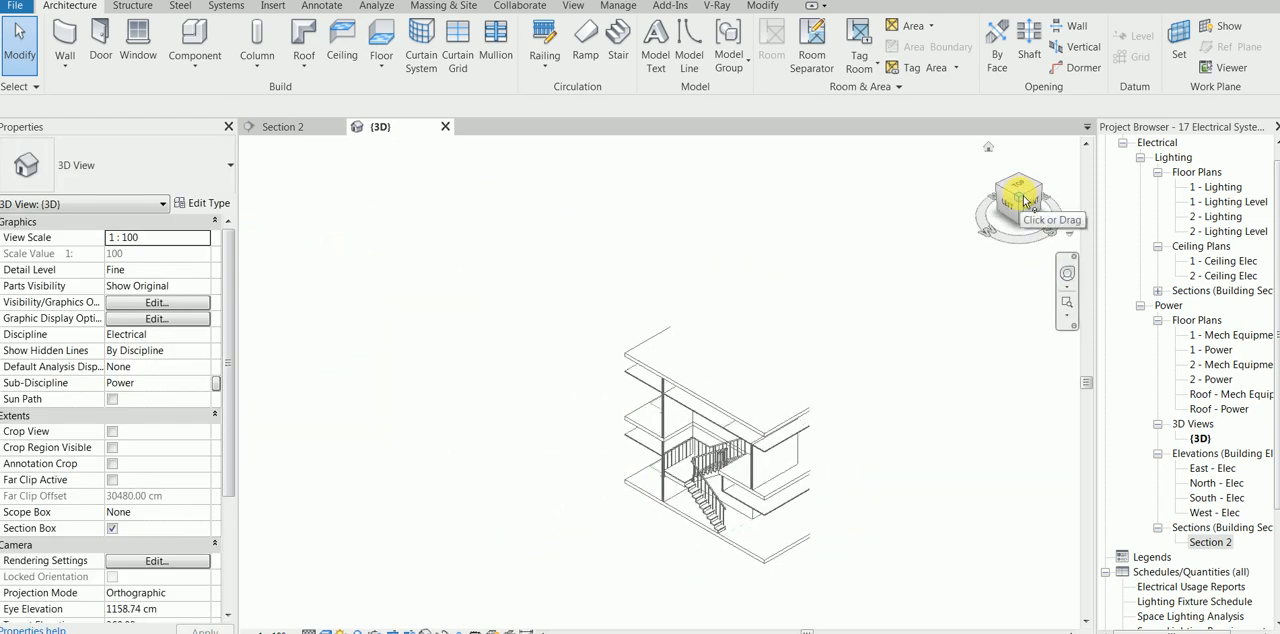
- Reorient the 3D view via the ViewCube to Section 2, showing panels and conduit across floors
{"action": "right_click", "coordinate": [1018, 190]}
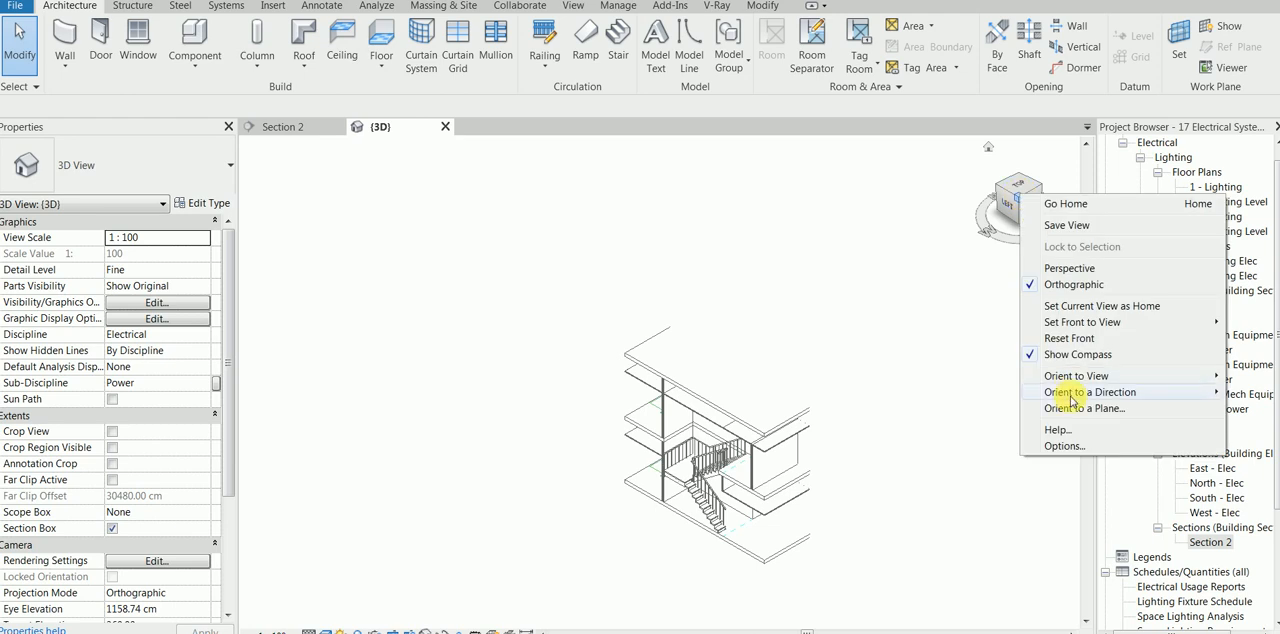
{"action": "mouse_move", "coordinate": [1088, 392]}
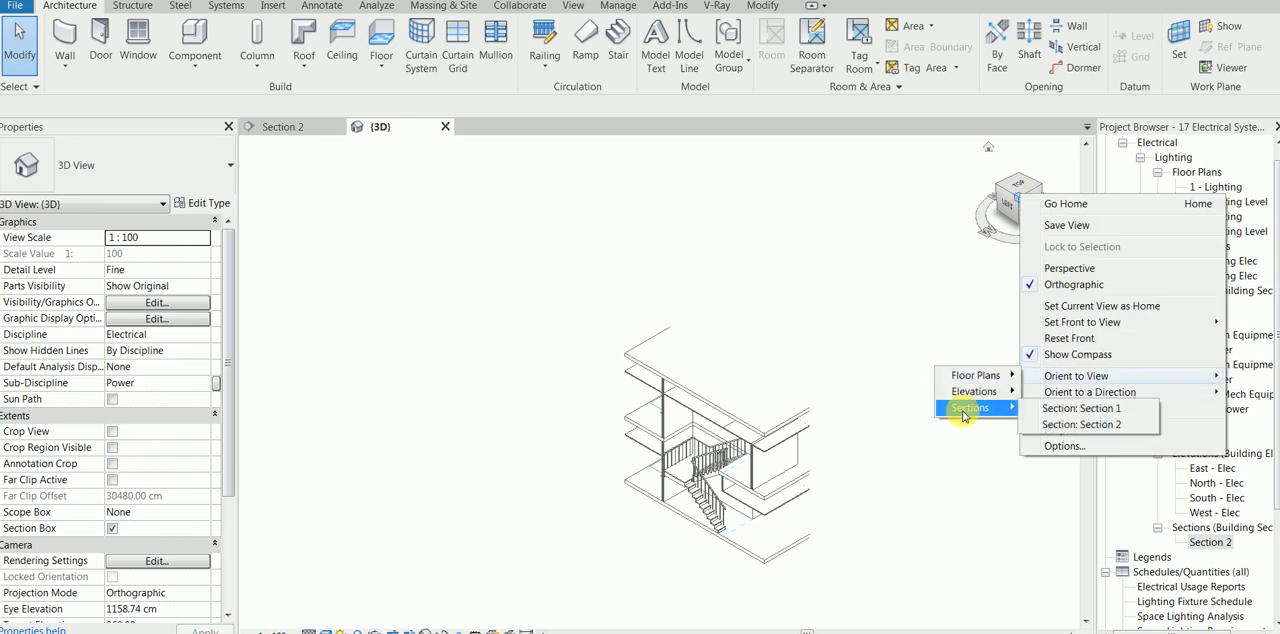
{"action": "mouse_move", "coordinate": [1090, 408]}
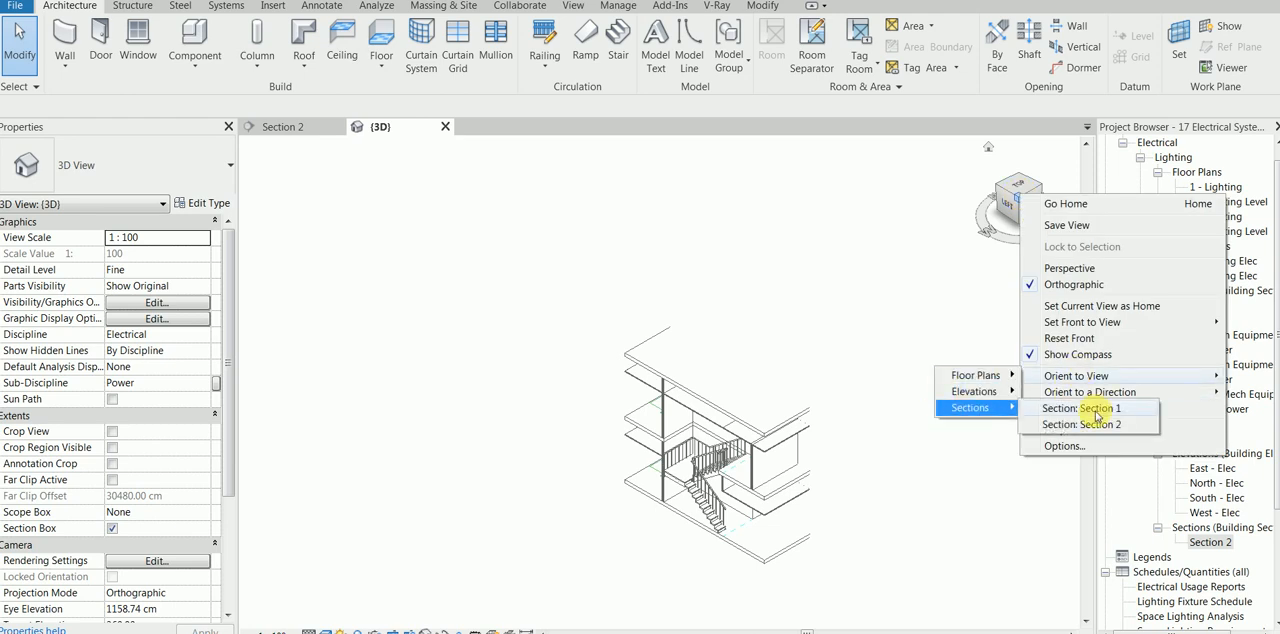
{"action": "left_click", "coordinate": [1090, 408]}
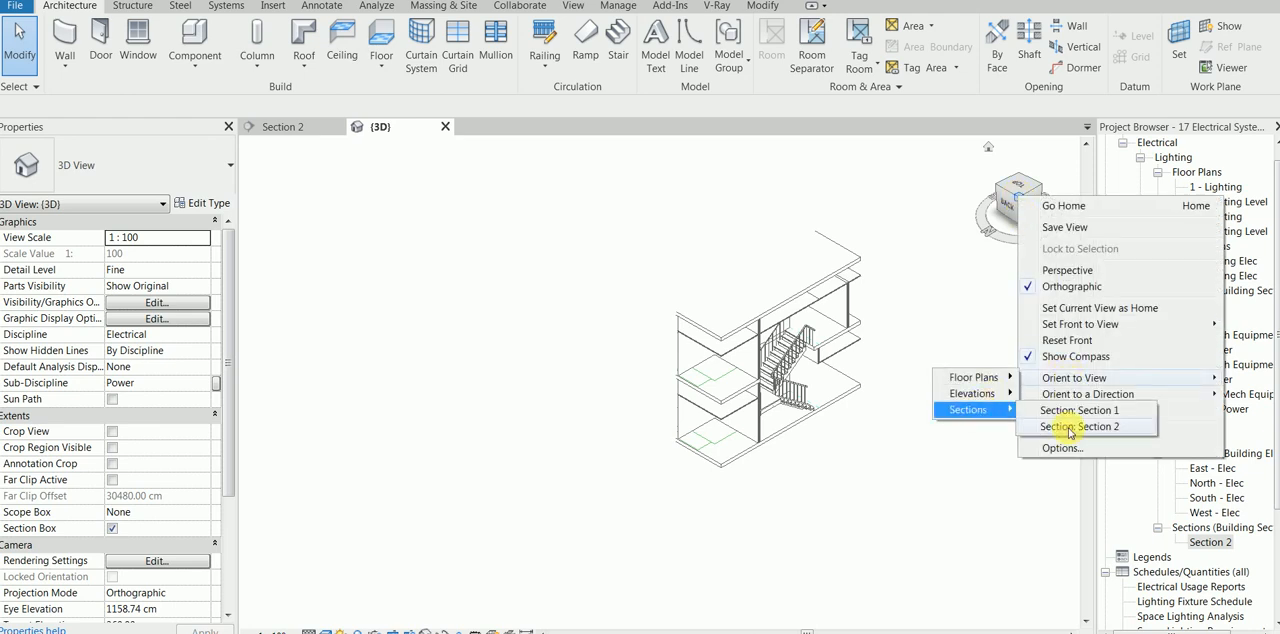
{"action": "left_click", "coordinate": [1084, 426]}
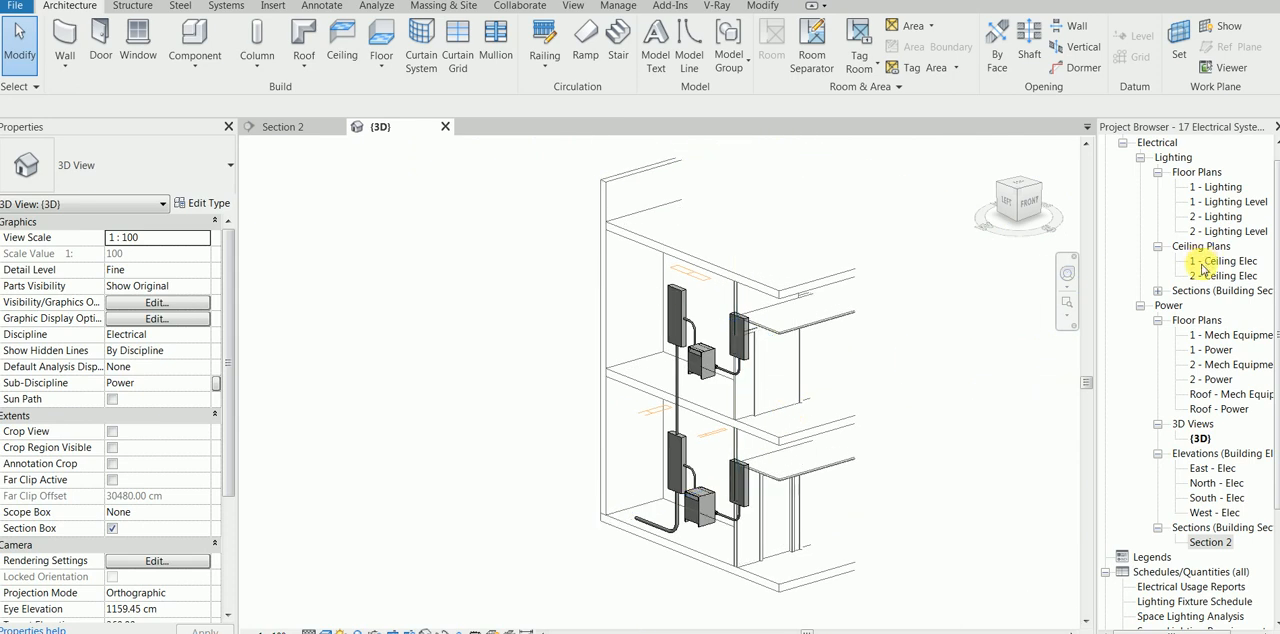
{"action": "mouse_move", "coordinate": [886, 320]}
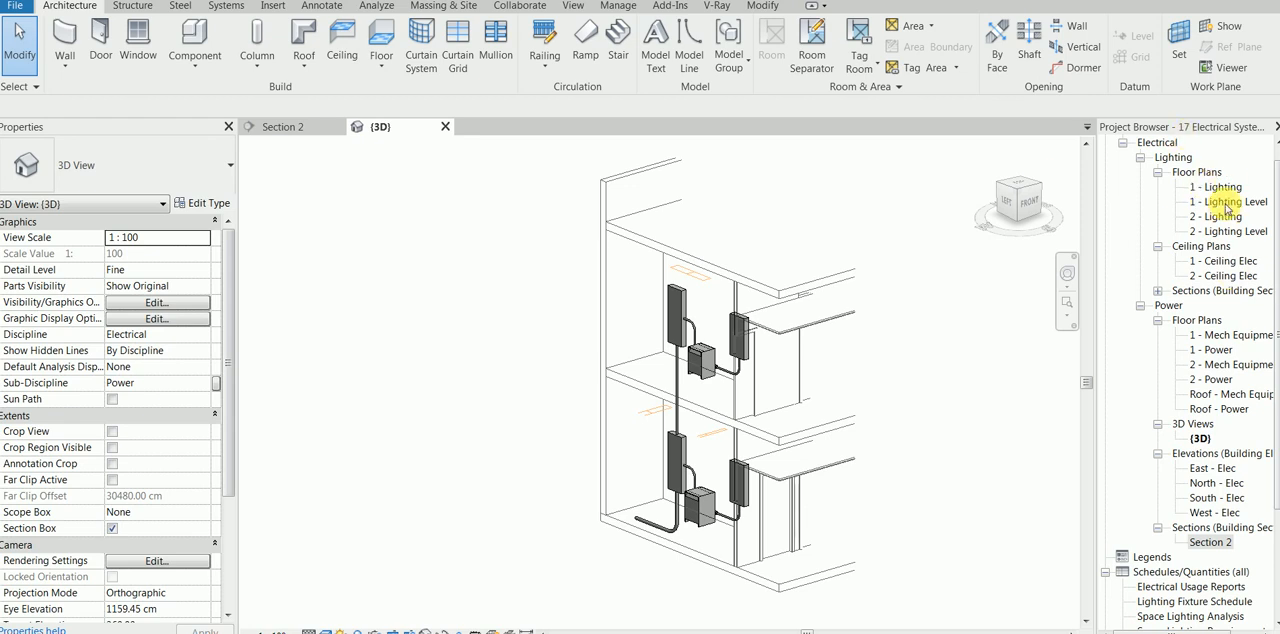
- Return to the 1 - Lighting floor plan and select a light fixture in it
{"action": "double_click", "coordinate": [1216, 186]}
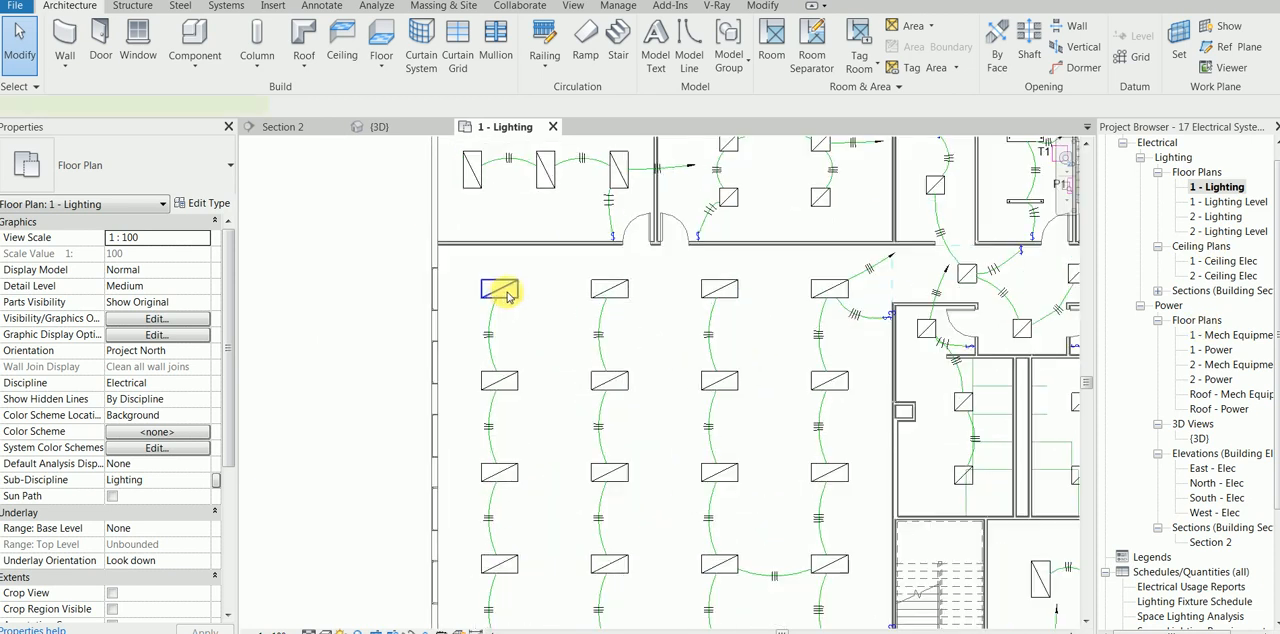
{"action": "left_click", "coordinate": [500, 290]}
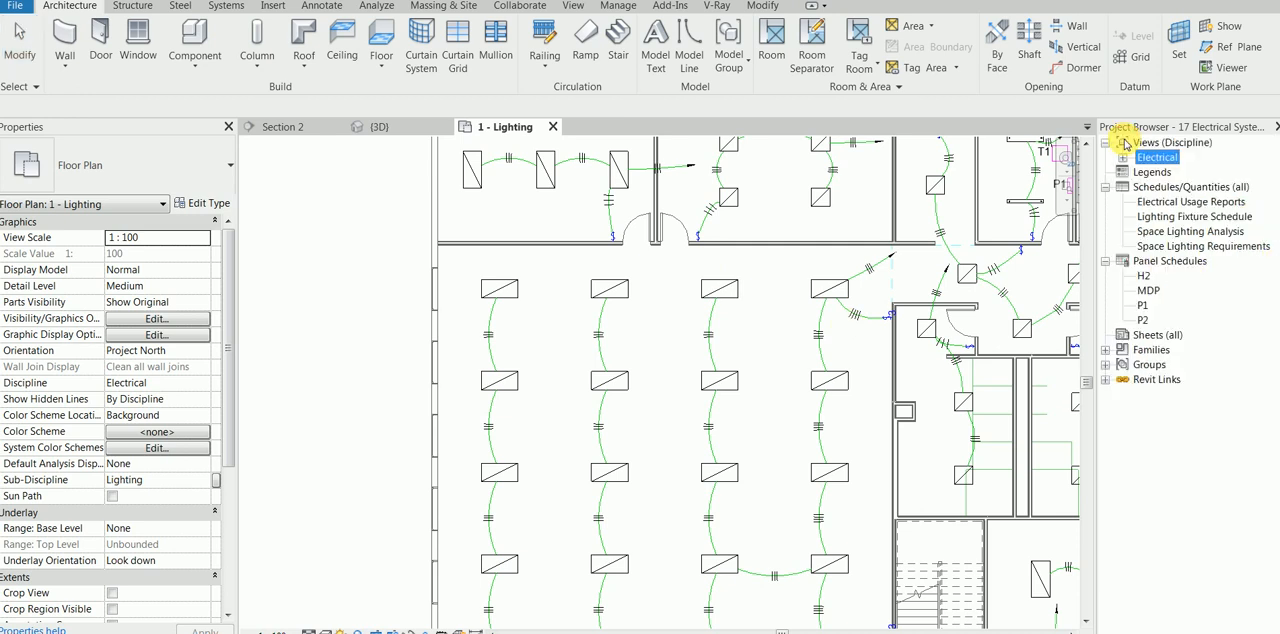
- Fit the lighting plan to view and return to the shaded Section 2 view
{"action": "left_click", "coordinate": [1108, 188]}
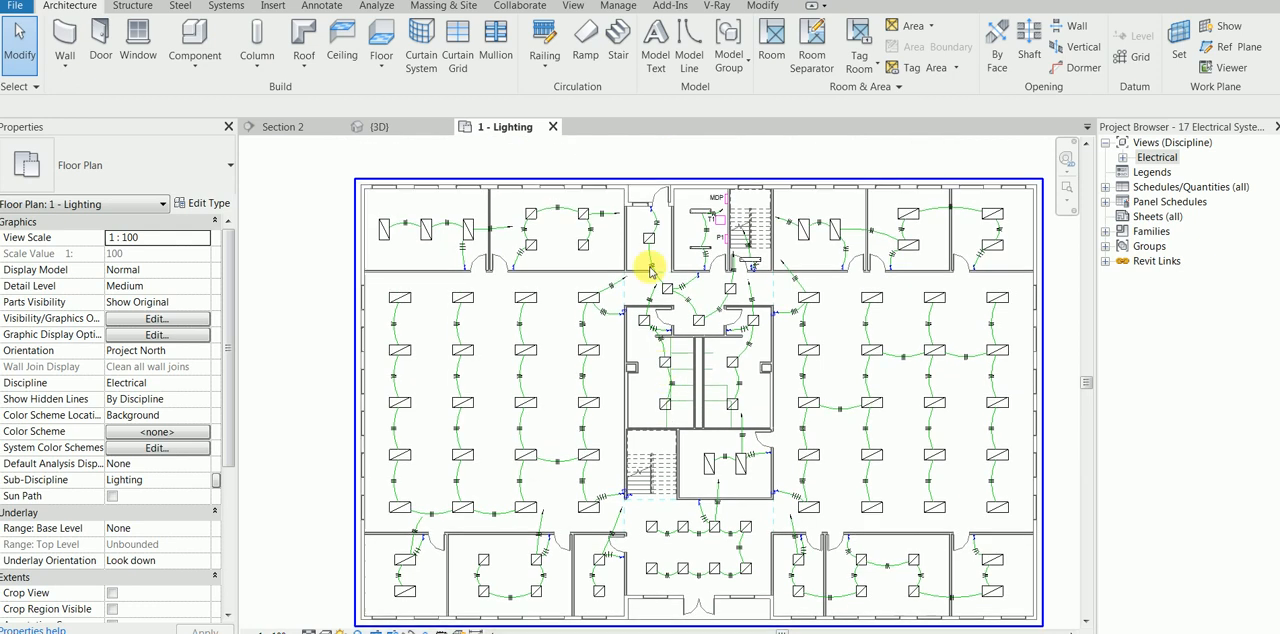
{"action": "left_click", "coordinate": [284, 126]}
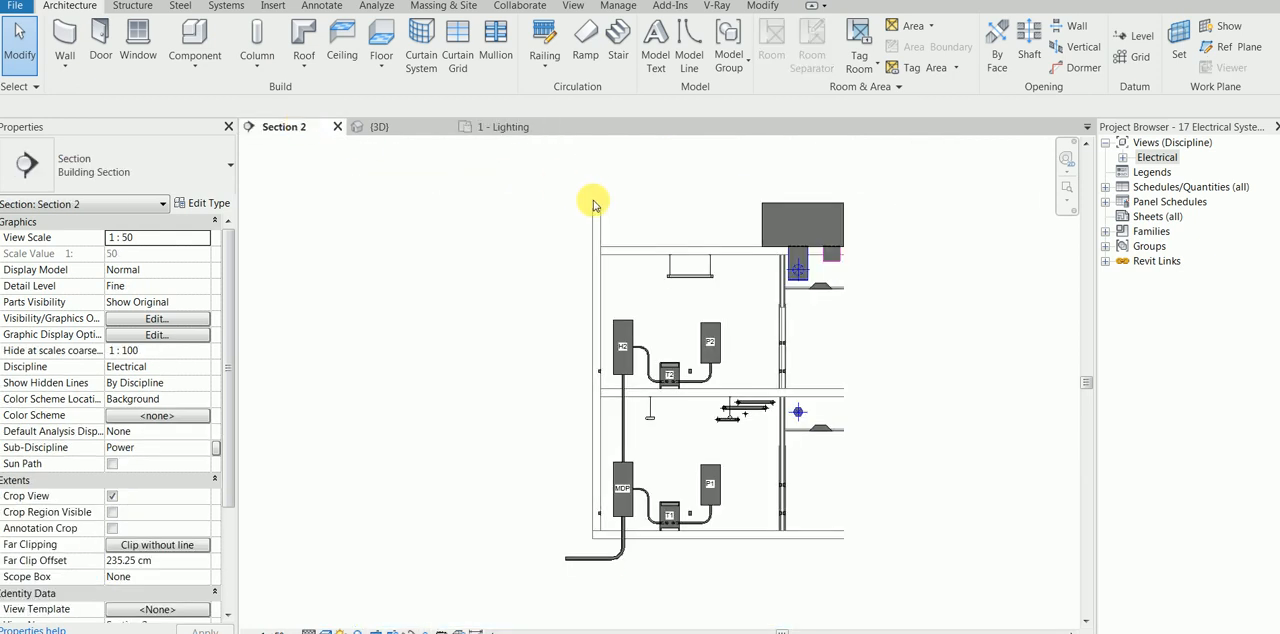